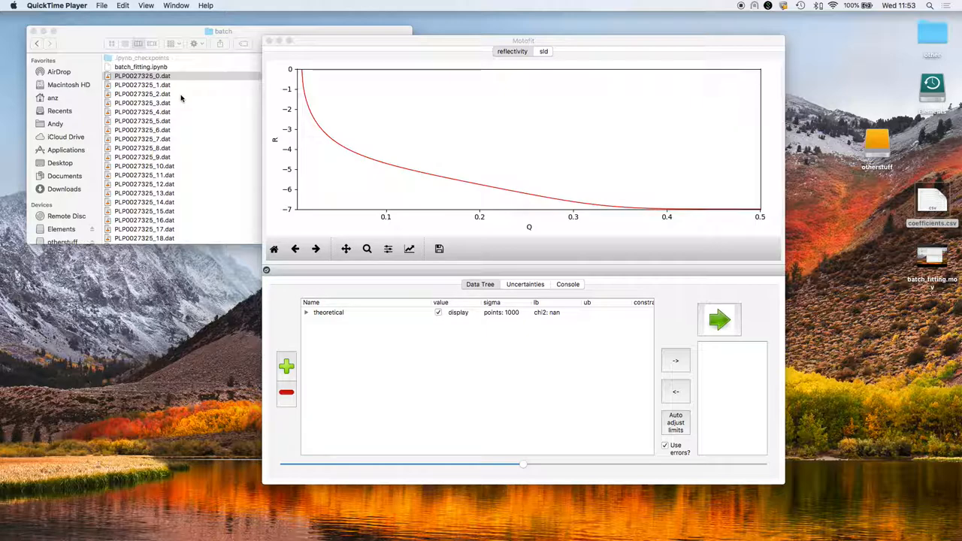
- Load the PLP0027325 .dat files into the data tree and set Q min to 0.01 so the range is 0.01–0.1
{"action": "left_click", "coordinate": [141, 75]}
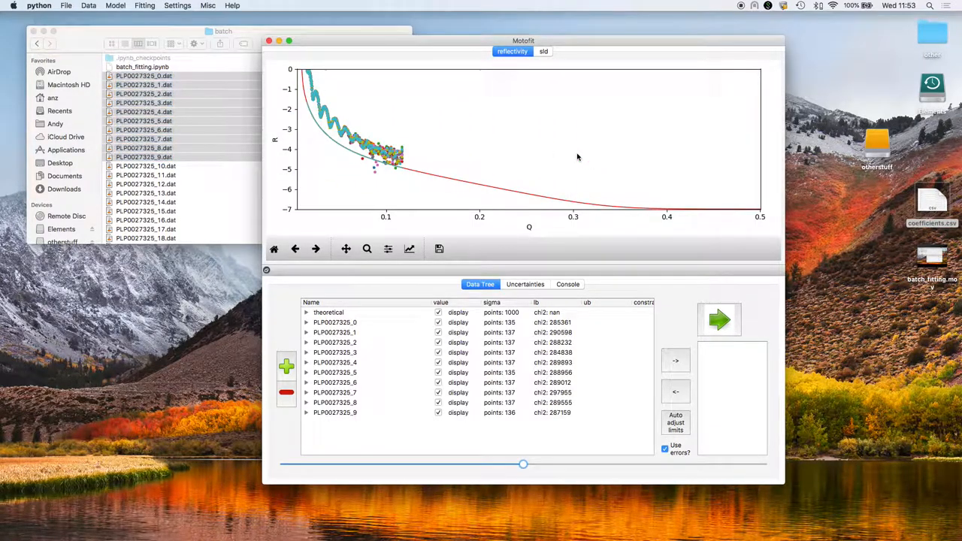
{"action": "left_click", "coordinate": [173, 6]}
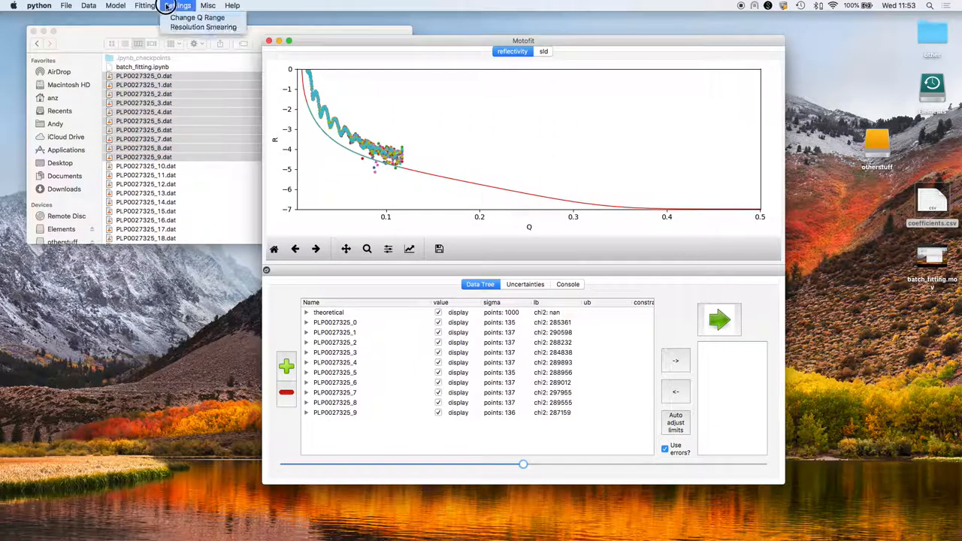
{"action": "left_click", "coordinate": [199, 16]}
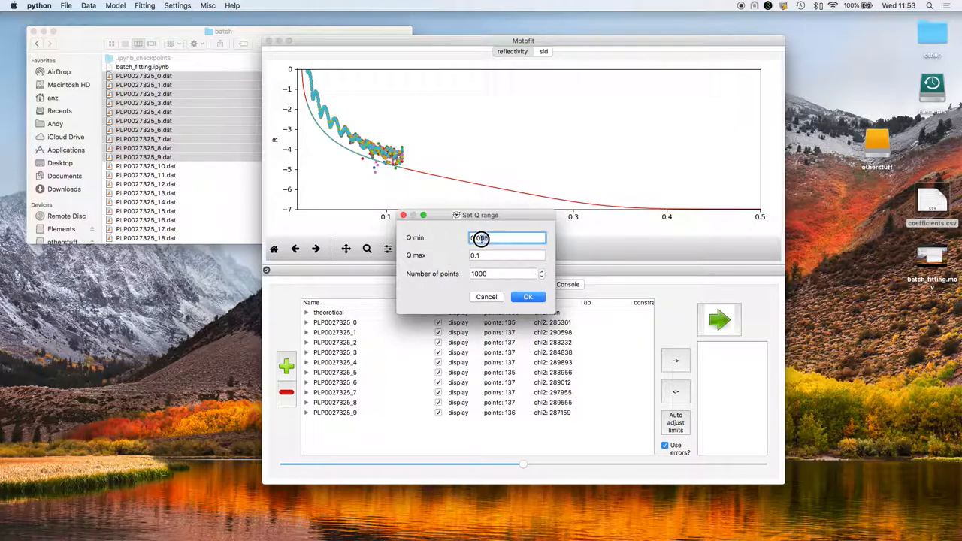
{"action": "type", "text": "0.01"}
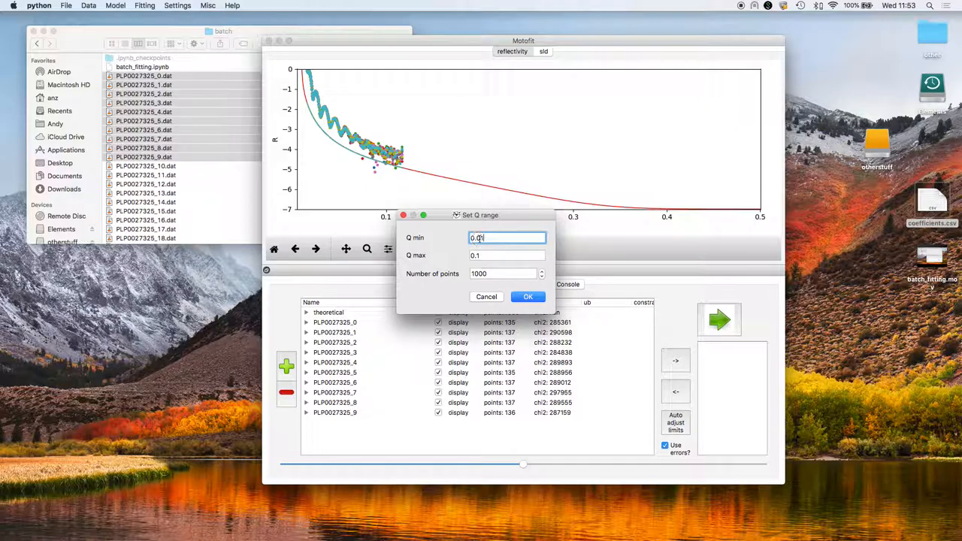
{"action": "left_click", "coordinate": [527, 296]}
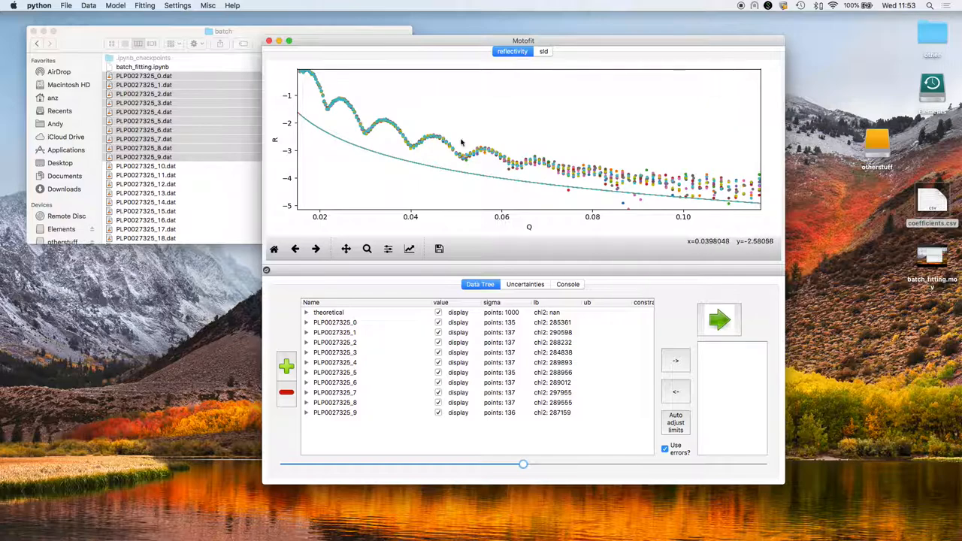
{"action": "mouse_move", "coordinate": [626, 218]}
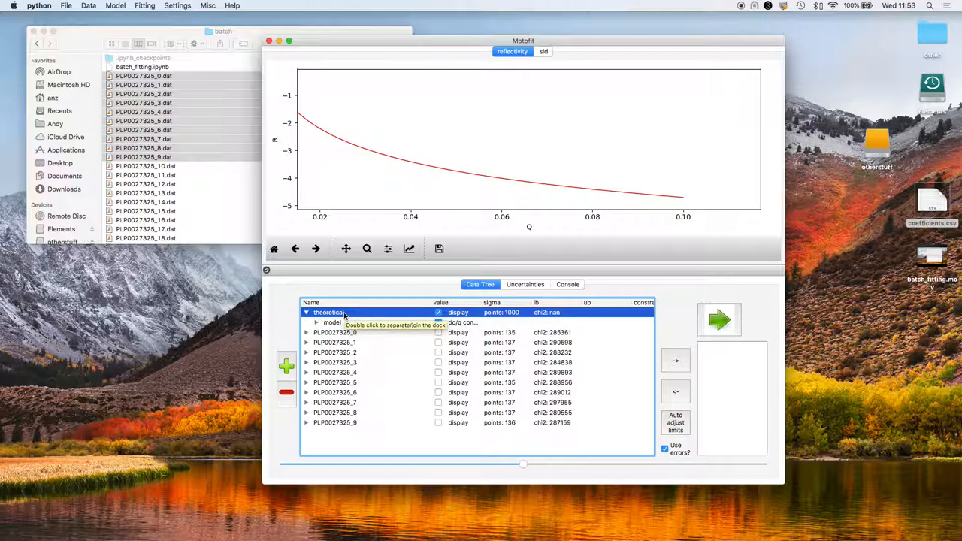
- Plot only PLP0027325_0 with the theoretical curve and expand the model's fronting/slab/backing structure
{"action": "left_click", "coordinate": [316, 321]}
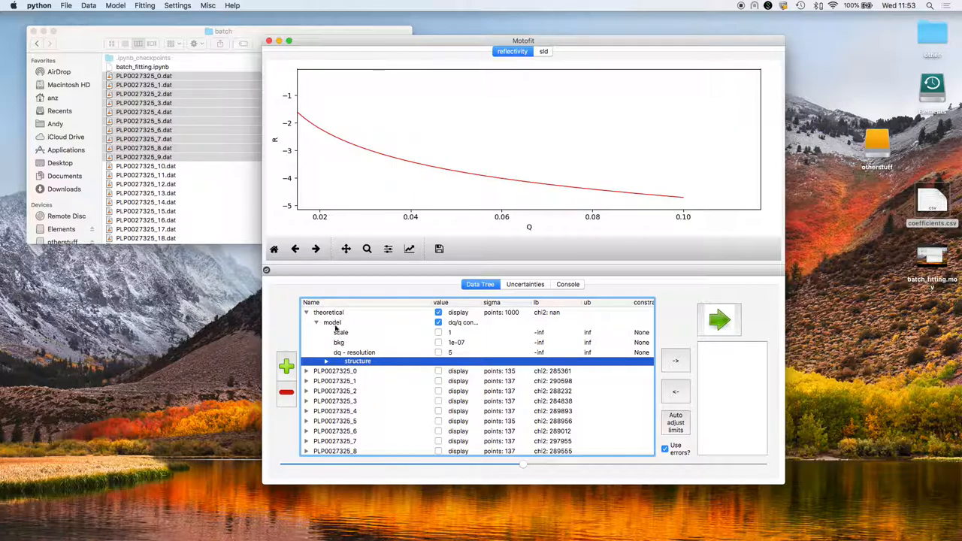
{"action": "left_click", "coordinate": [439, 370]}
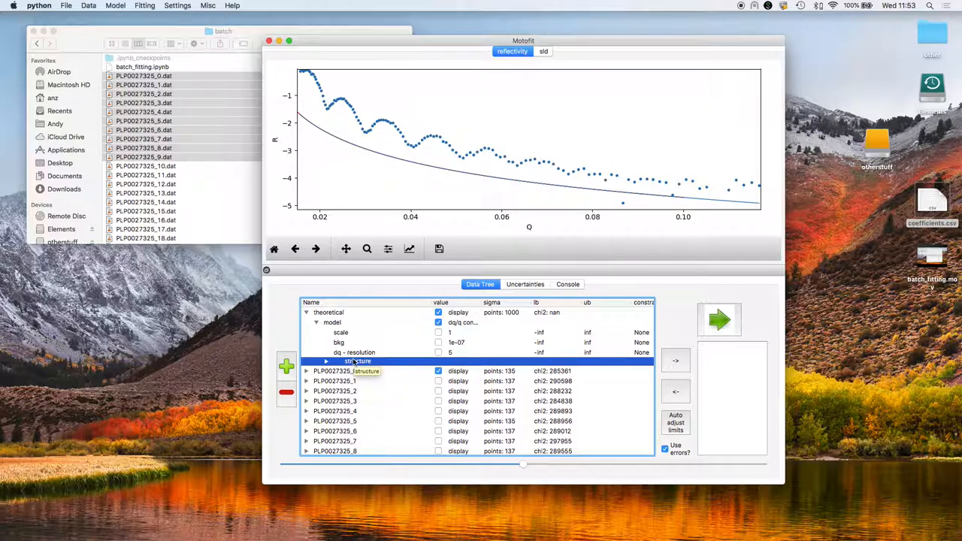
{"action": "left_click", "coordinate": [326, 361]}
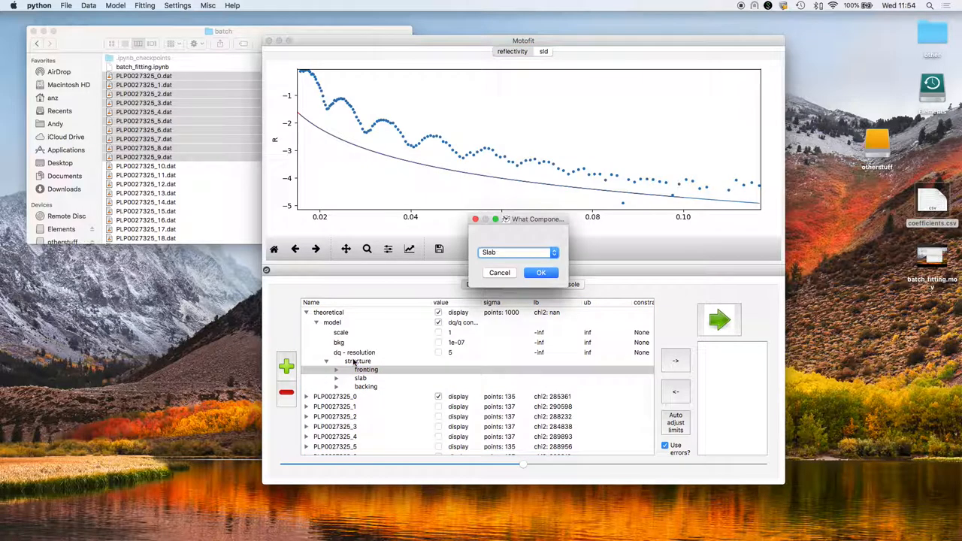
- Add a deut polymer slab to the structure and expand the backing and sio2 layer parameters
{"action": "left_click", "coordinate": [541, 274]}
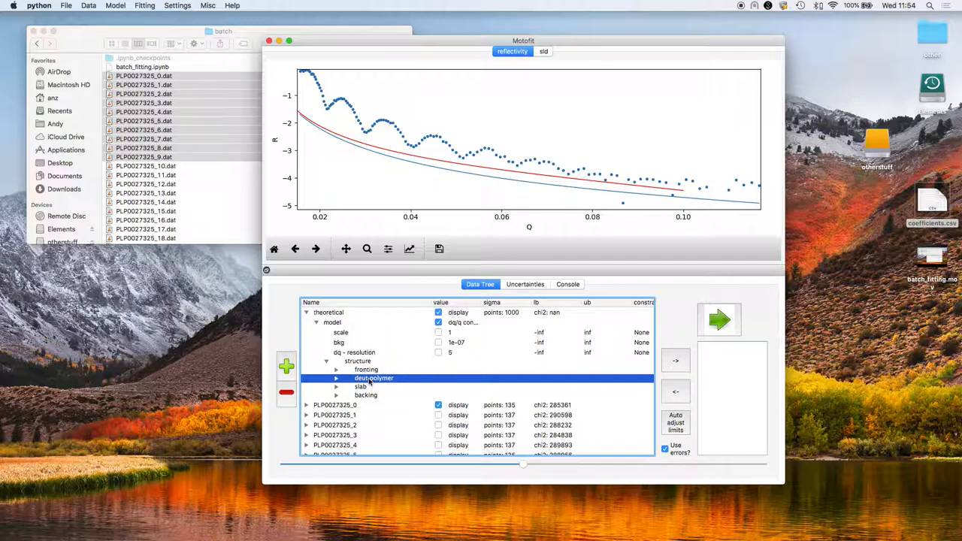
{"action": "left_click", "coordinate": [360, 386]}
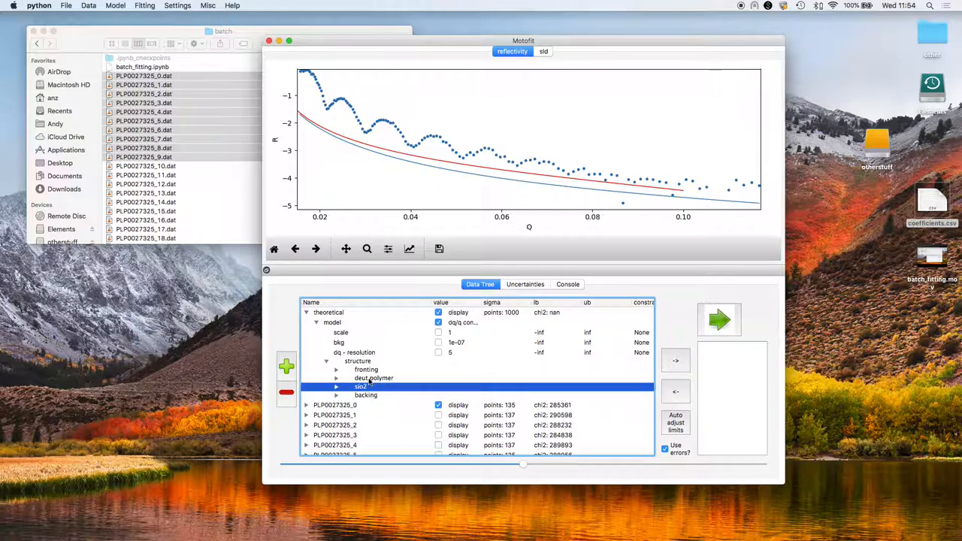
{"action": "left_click", "coordinate": [337, 395]}
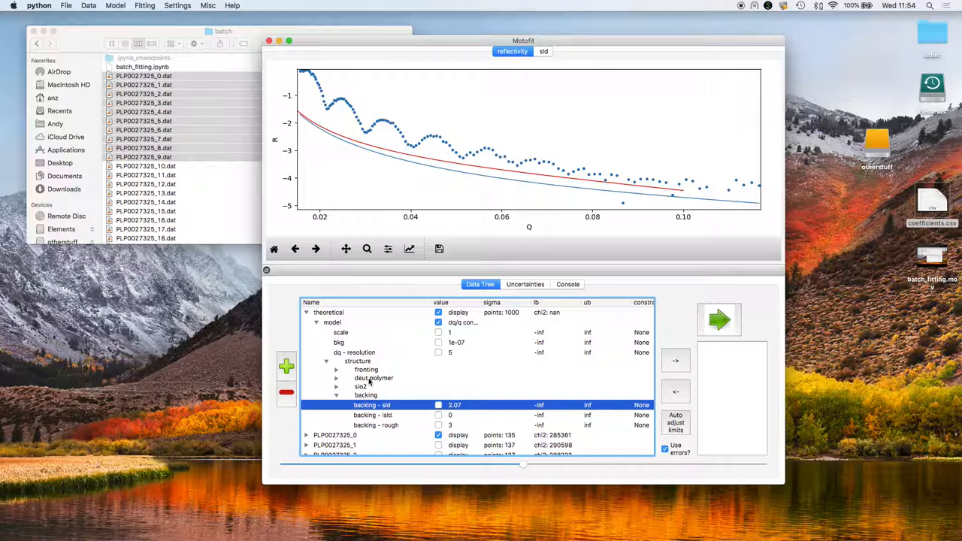
{"action": "left_click", "coordinate": [360, 386]}
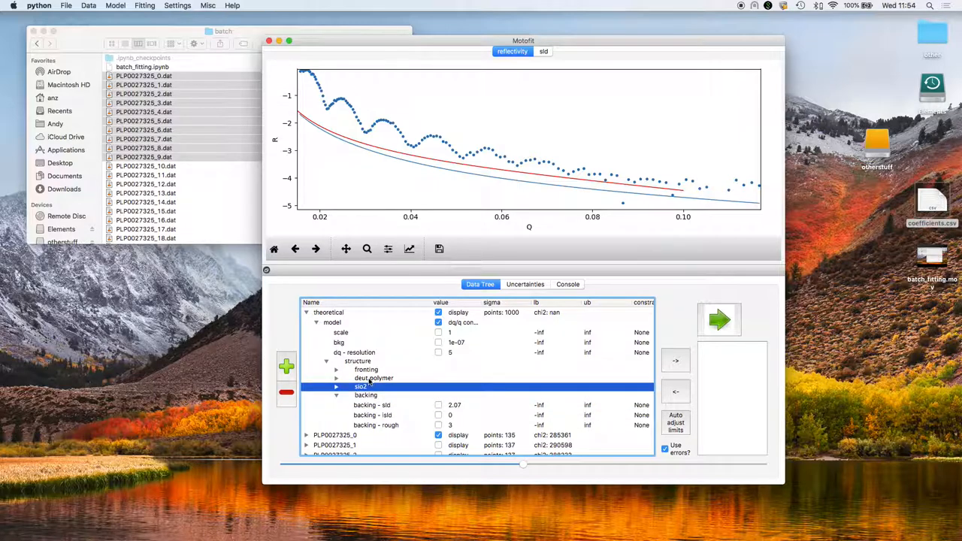
{"action": "left_click", "coordinate": [336, 386]}
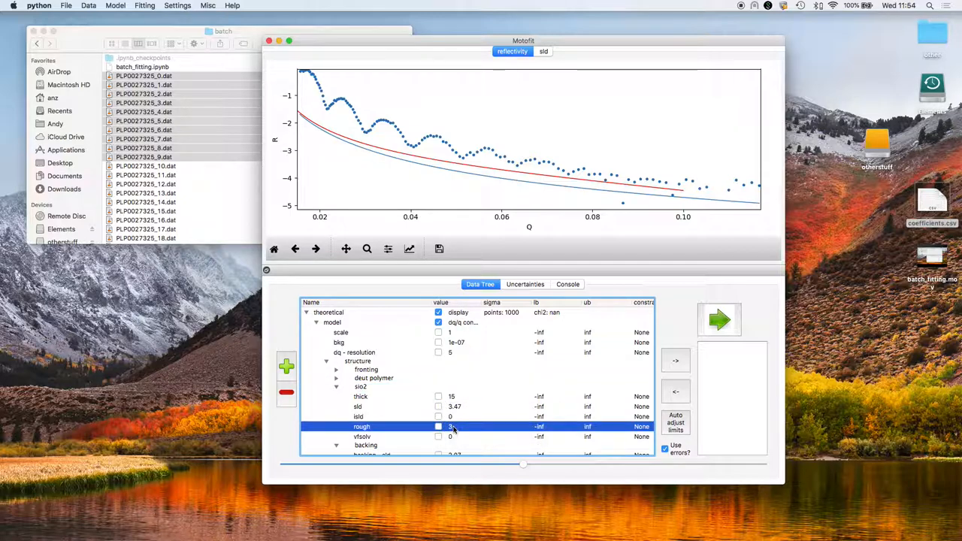
- Set deut polymer thickness 600, SLD 6, roughness 3 and let thickness, SLD and roughness vary
{"action": "left_click", "coordinate": [439, 427]}
{"action": "type", "text": "1"}
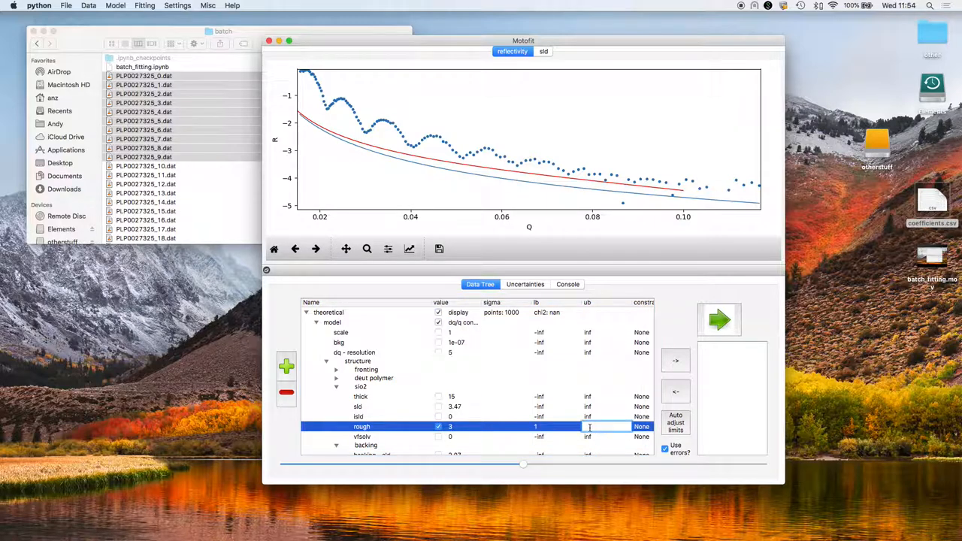
{"action": "type", "text": "6"}
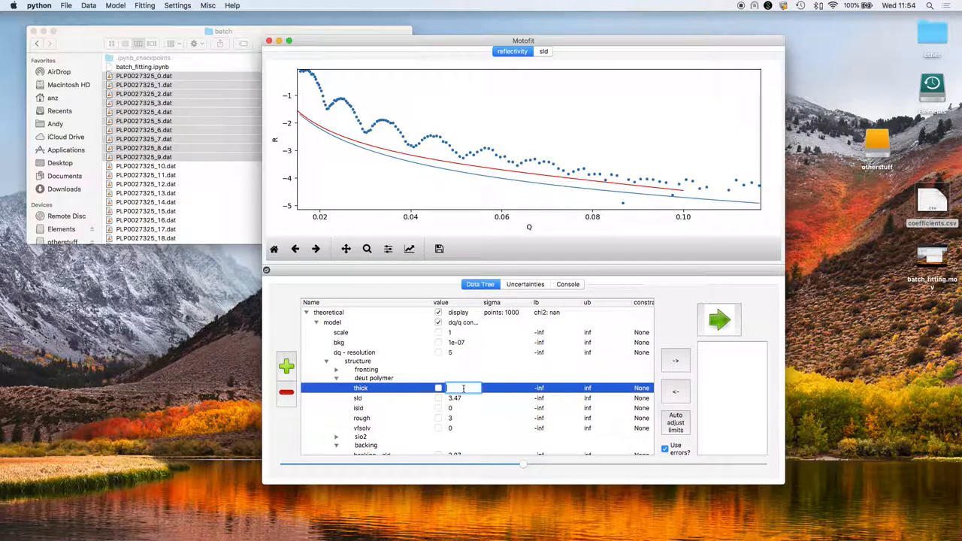
{"action": "type", "text": "60"}
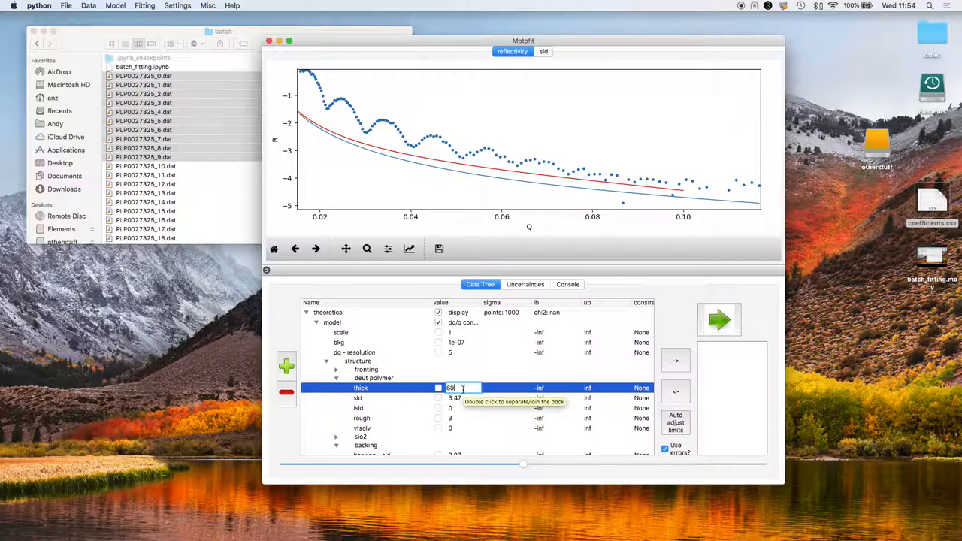
{"action": "key", "text": "Return"}
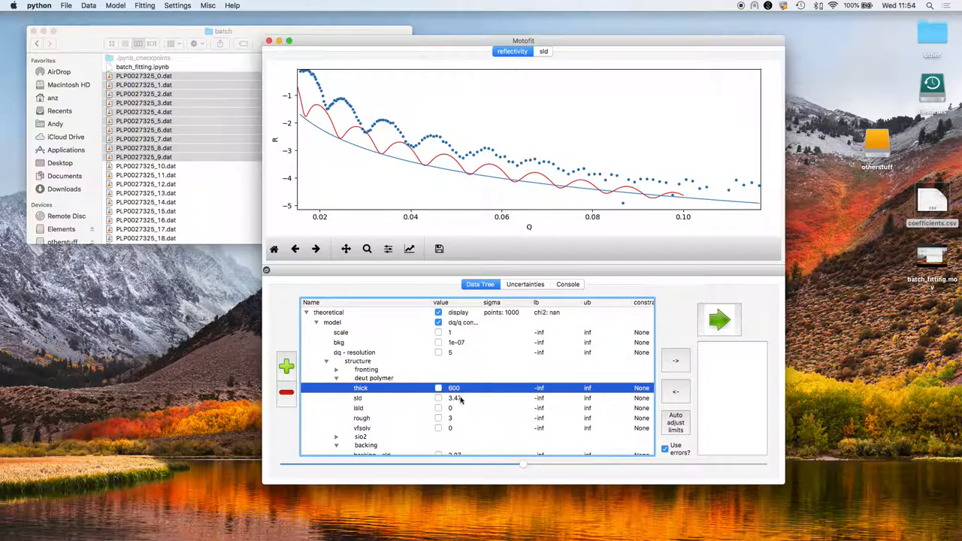
{"action": "left_click", "coordinate": [457, 397]}
{"action": "type", "text": "6"}
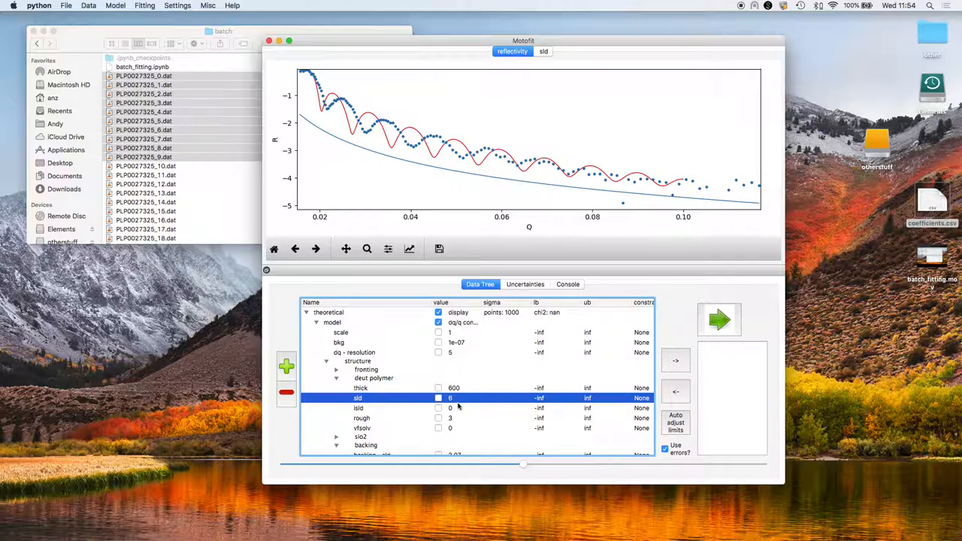
{"action": "left_click", "coordinate": [361, 418]}
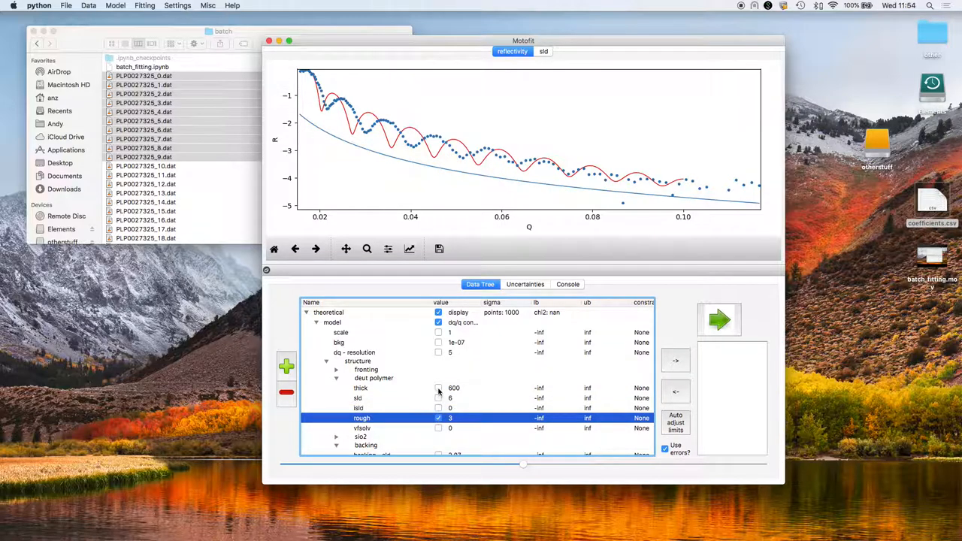
{"action": "left_click", "coordinate": [439, 387]}
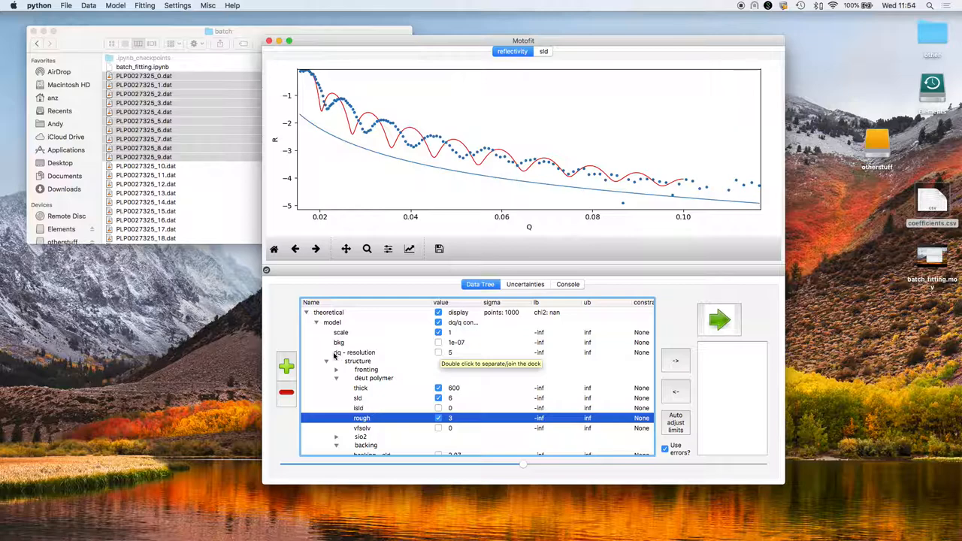
{"action": "mouse_move", "coordinate": [349, 361]}
{"action": "type", "text": "8.7"}
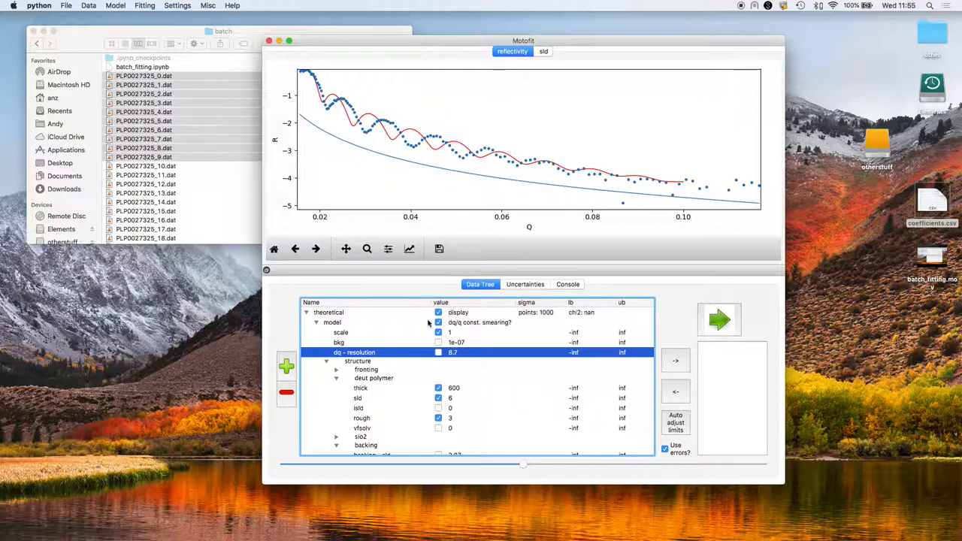
{"action": "mouse_move", "coordinate": [439, 321]}
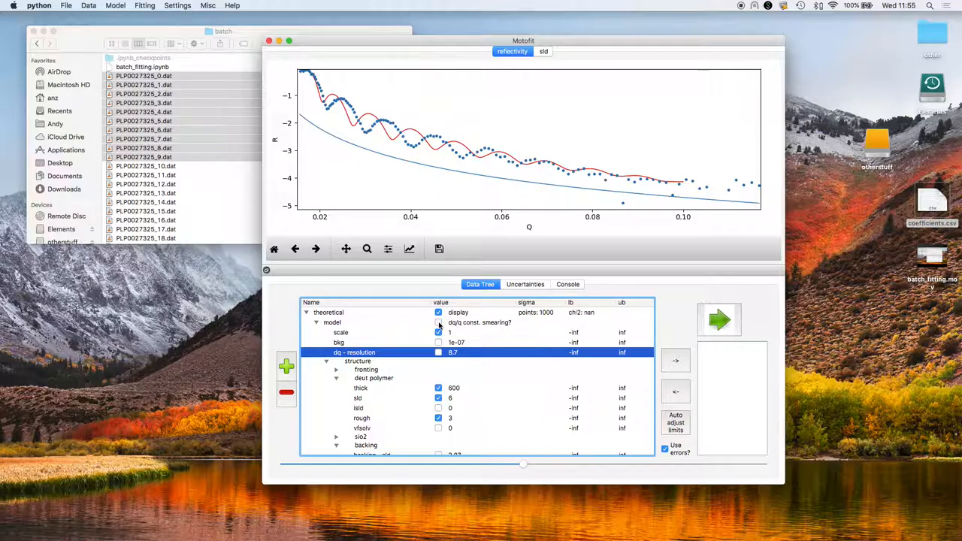
- Set the model's constant dq/q resolution to 8.7, keeping the deut polymer layer values
{"action": "left_click", "coordinate": [439, 322]}
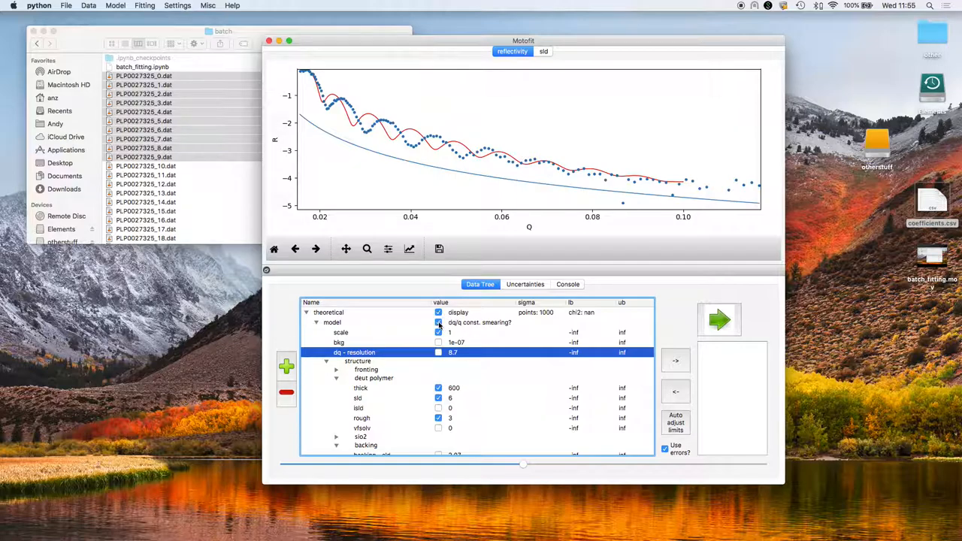
{"action": "left_click", "coordinate": [439, 322]}
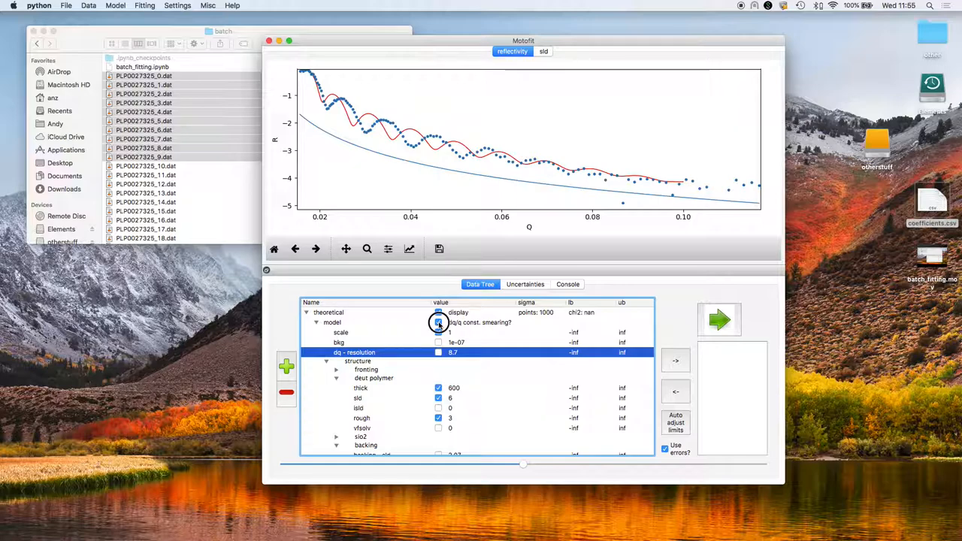
{"action": "left_click", "coordinate": [439, 322]}
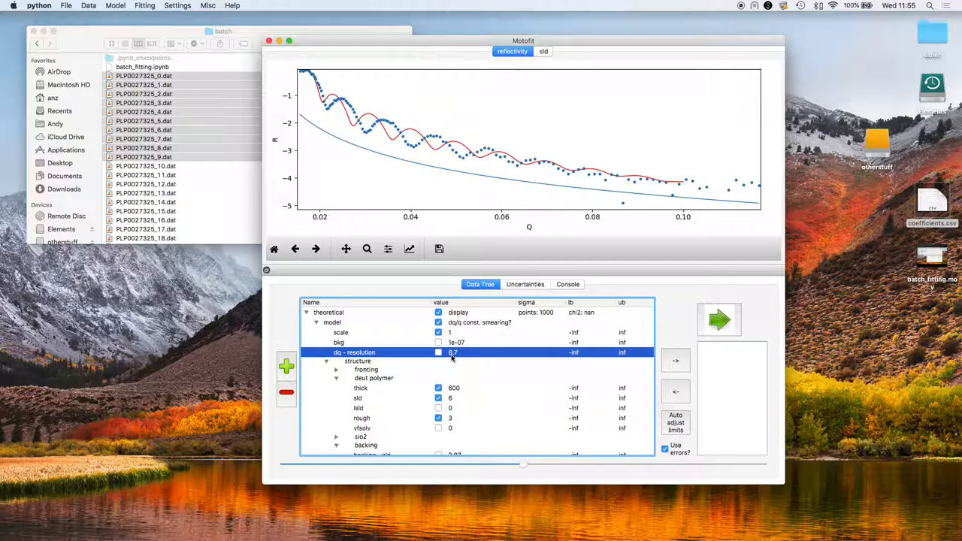
{"action": "mouse_move", "coordinate": [454, 351]}
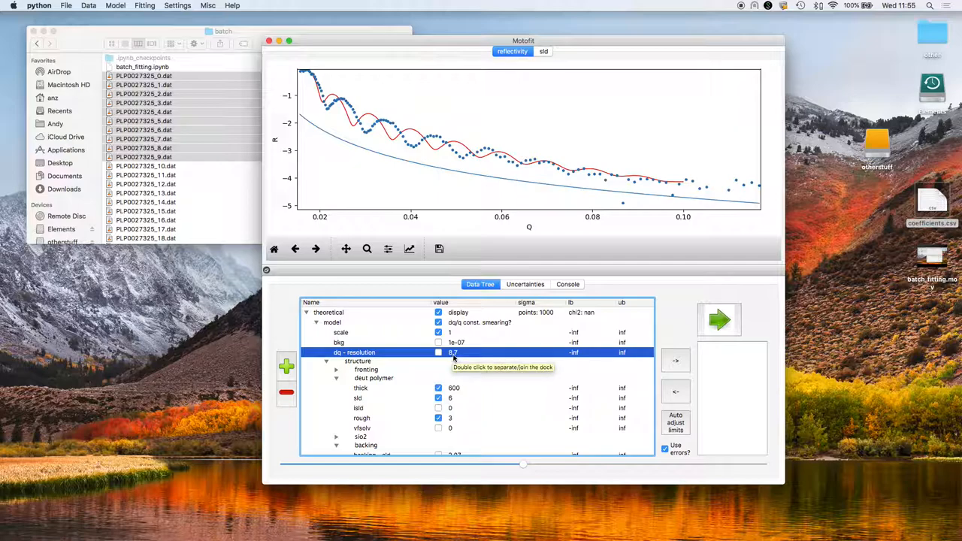
{"action": "scroll", "scroll_direction": "down", "scroll_amount": 3}
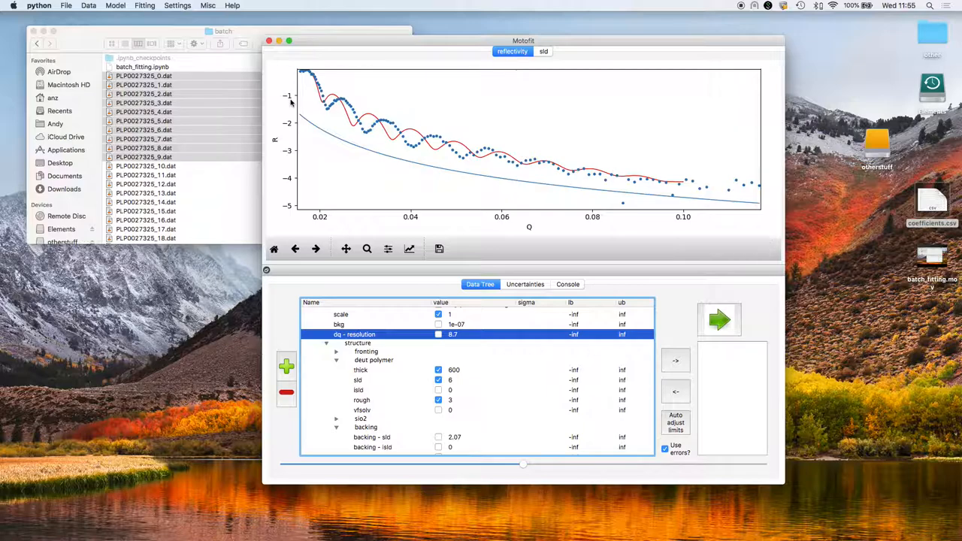
{"action": "mouse_move", "coordinate": [338, 106]}
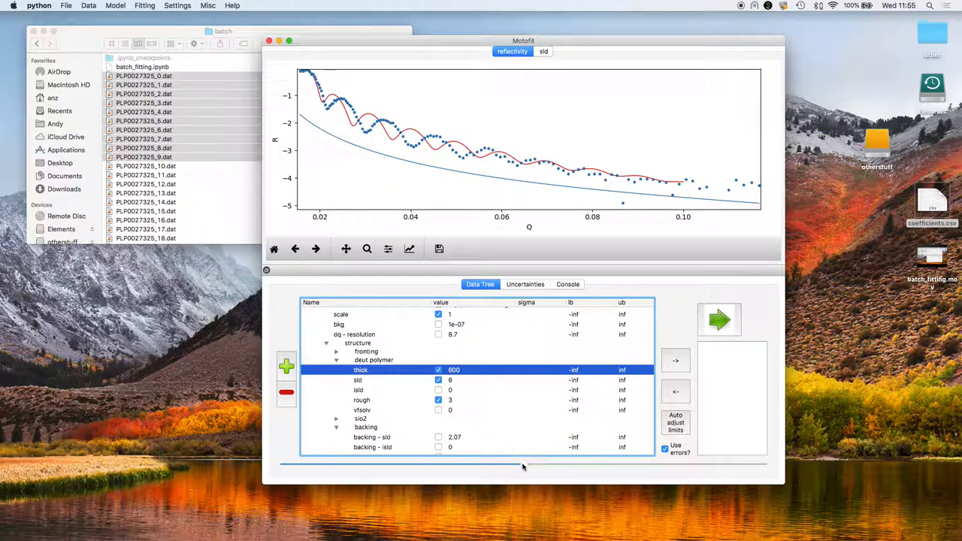
- Slide the deut polymer thickness down from 600 to about 517.2 so the model tracks the fringes
{"action": "left_click_drag", "start_coordinate": [523, 466], "coordinate": [493, 466]}
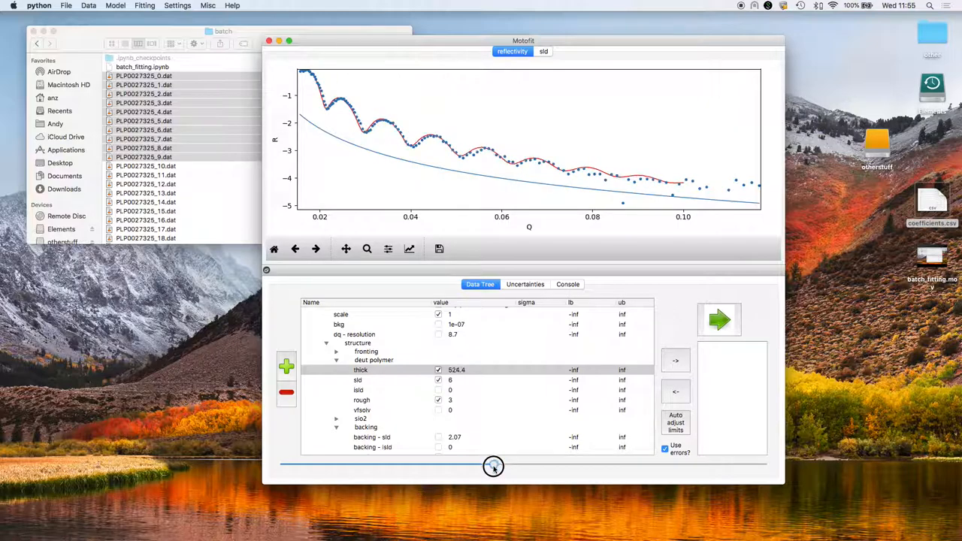
{"action": "left_click_drag", "start_coordinate": [493, 466], "coordinate": [489, 466]}
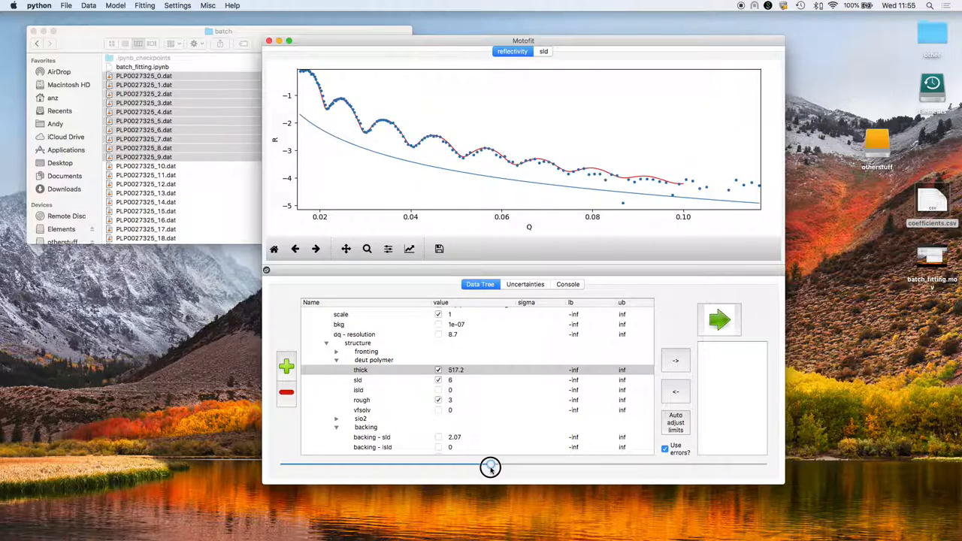
{"action": "left_click_drag", "start_coordinate": [490, 468], "coordinate": [523, 463]}
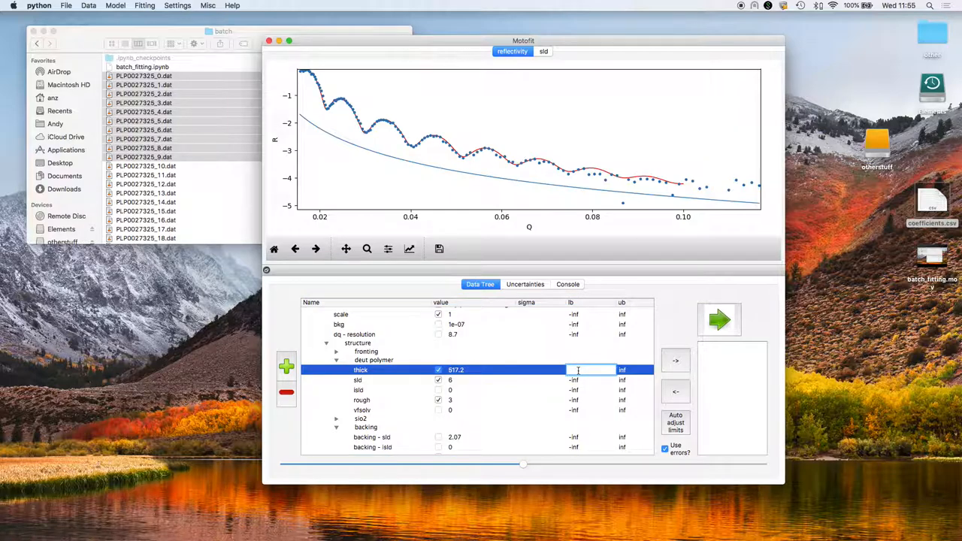
- Bound deut polymer thickness 480–620, SLD 5–6.6, roughness 1–12 and scale 0.9–1.1
{"action": "type", "text": "480"}
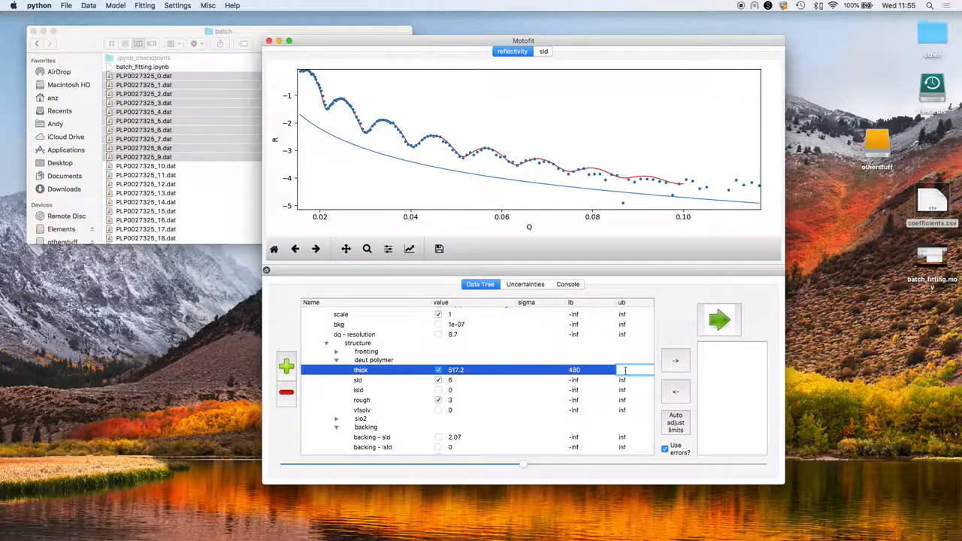
{"action": "type", "text": "620"}
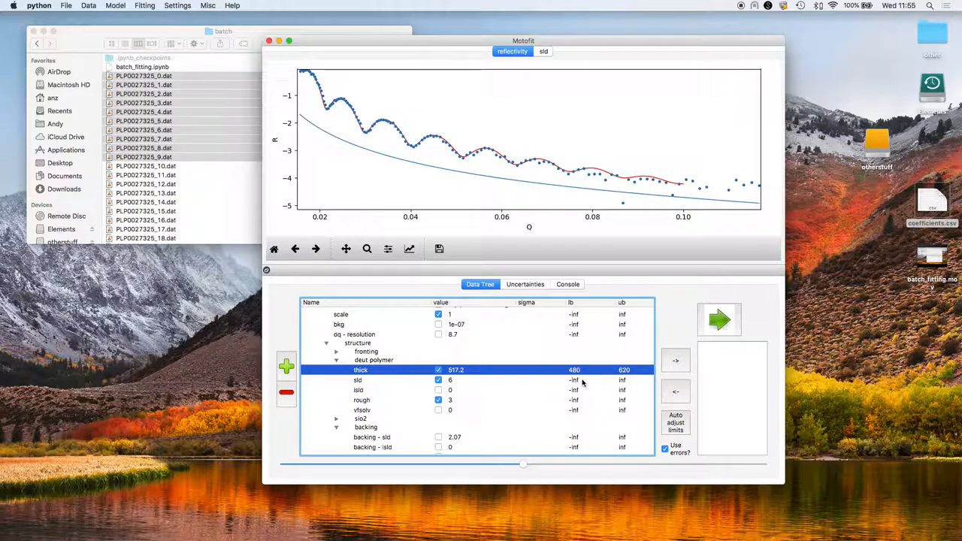
{"action": "left_click", "coordinate": [581, 379]}
{"action": "type", "text": "5"}
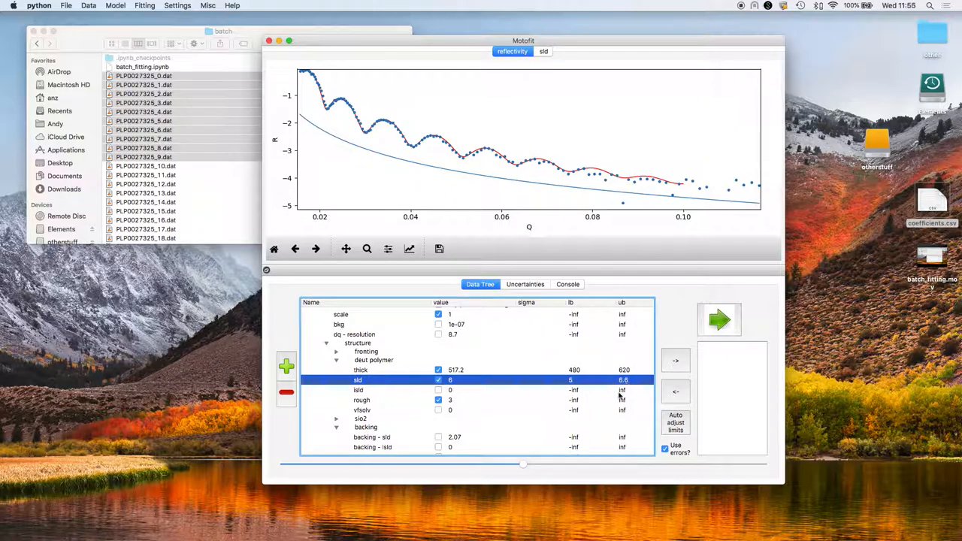
{"action": "left_click", "coordinate": [604, 400]}
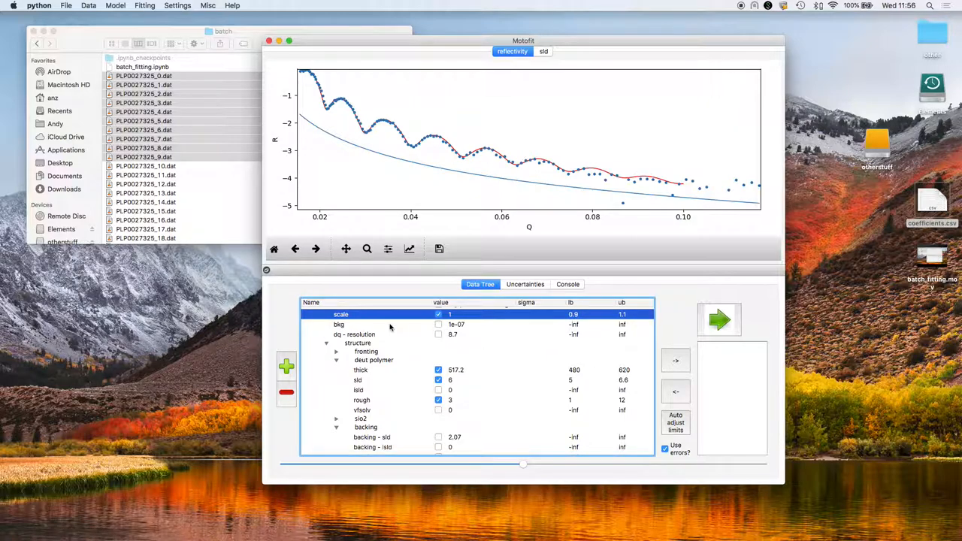
{"action": "mouse_move", "coordinate": [524, 383]}
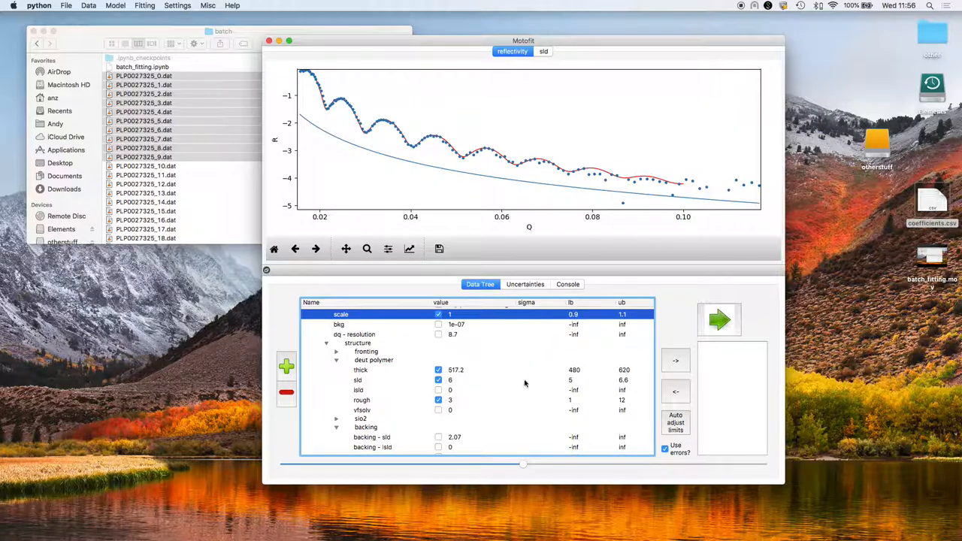
- Bound the sio2 layer roughness between 1 and 8
{"action": "scroll", "scroll_direction": "down", "scroll_amount": 3}
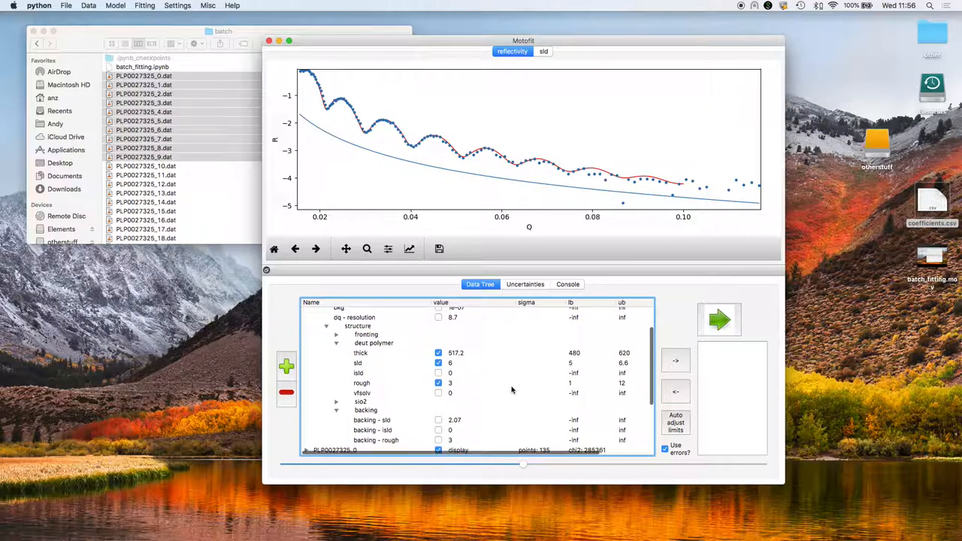
{"action": "scroll", "scroll_direction": "down", "scroll_amount": 3}
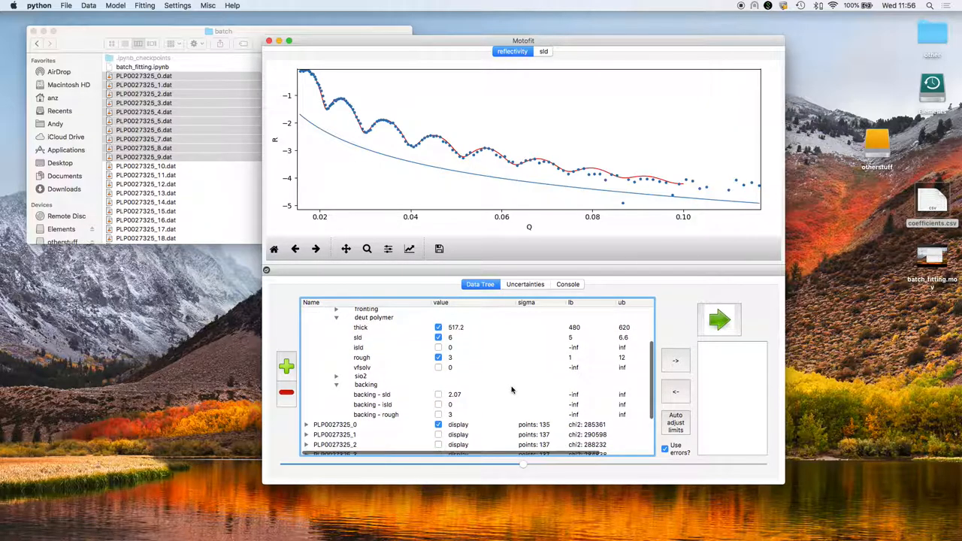
{"action": "left_click", "coordinate": [336, 376]}
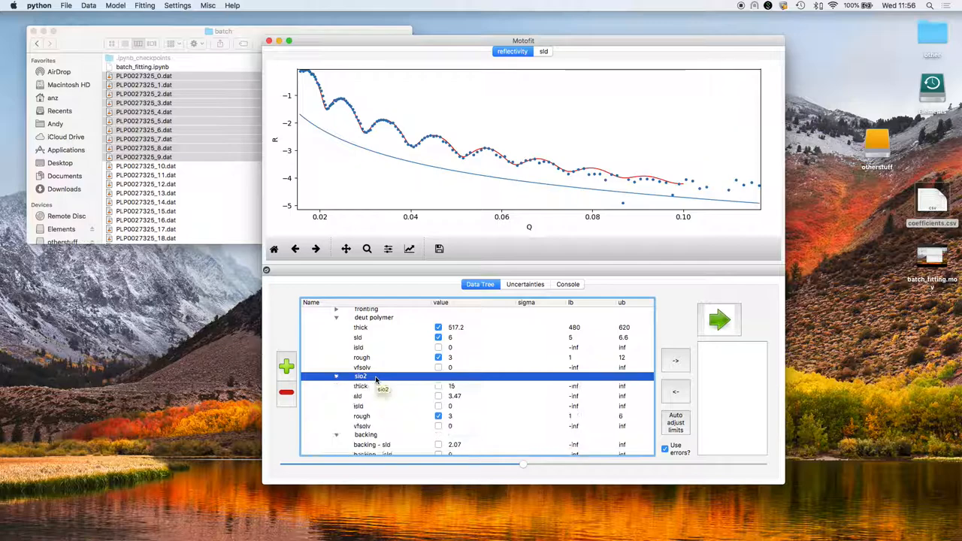
{"action": "left_click", "coordinate": [361, 415]}
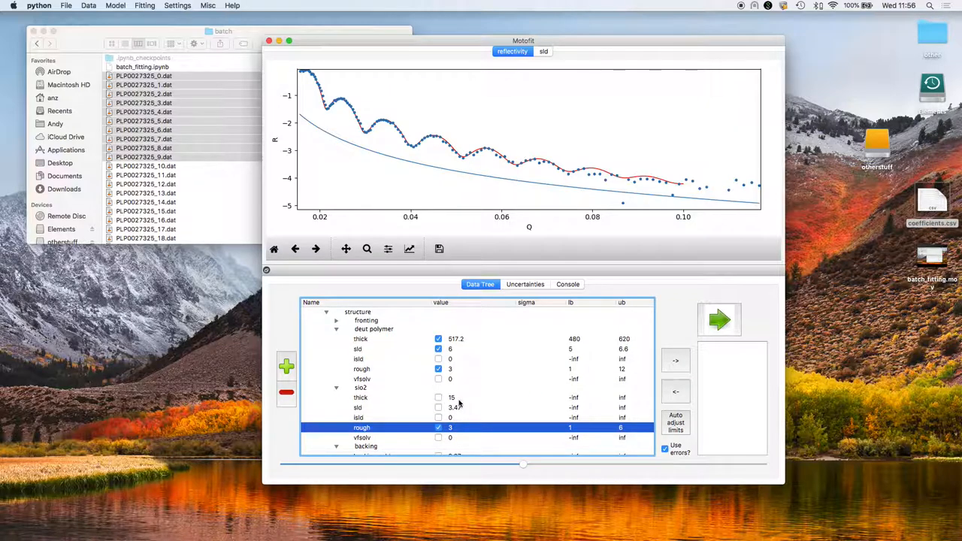
{"action": "mouse_move", "coordinate": [459, 405]}
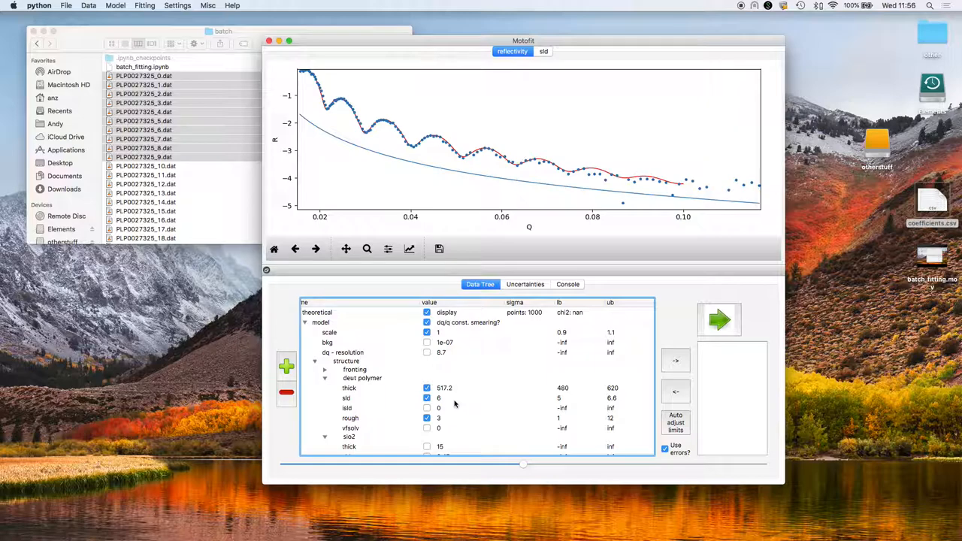
{"action": "mouse_move", "coordinate": [454, 402]}
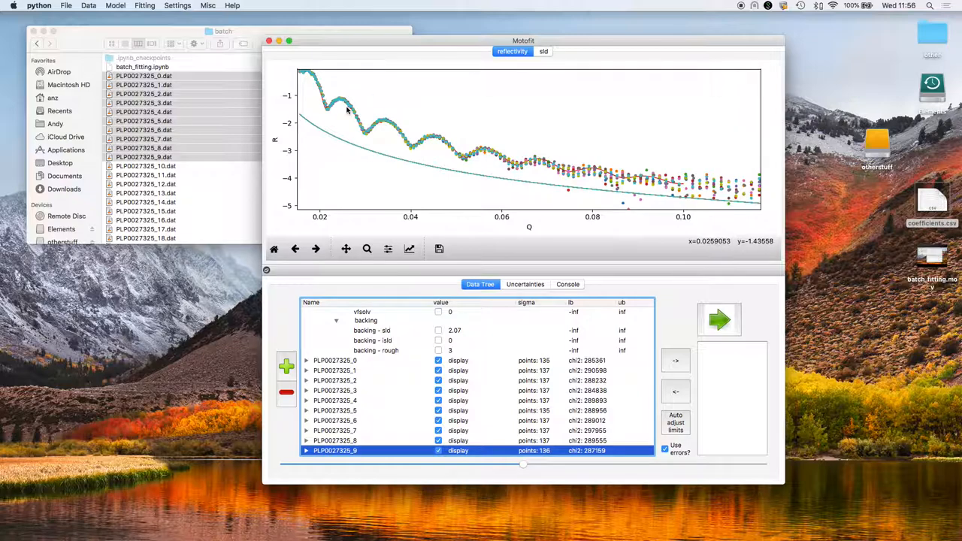
{"action": "mouse_move", "coordinate": [448, 111]}
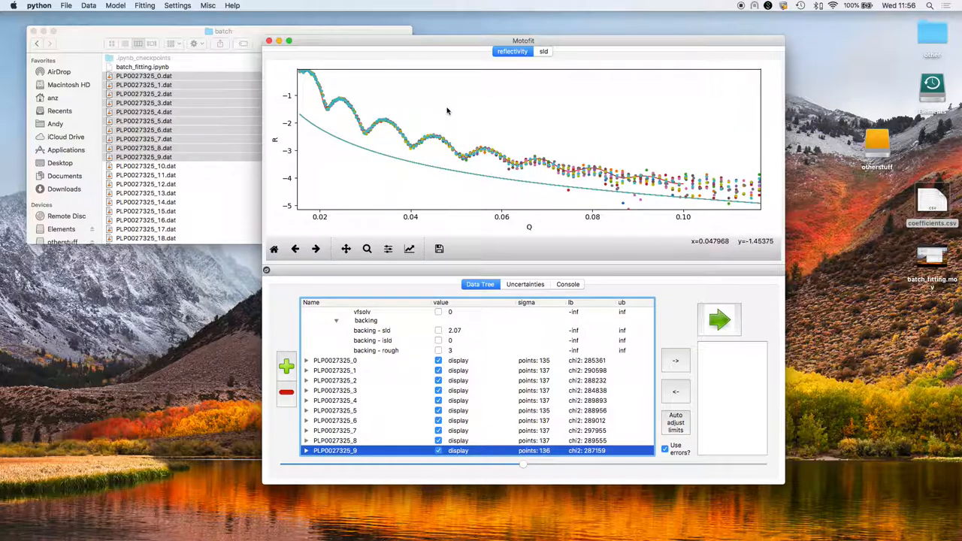
- Run Fitting > Batch Fit on all PLP0027325 datasets, dropping each chi2 to roughly 170–230
{"action": "left_click", "coordinate": [144, 6]}
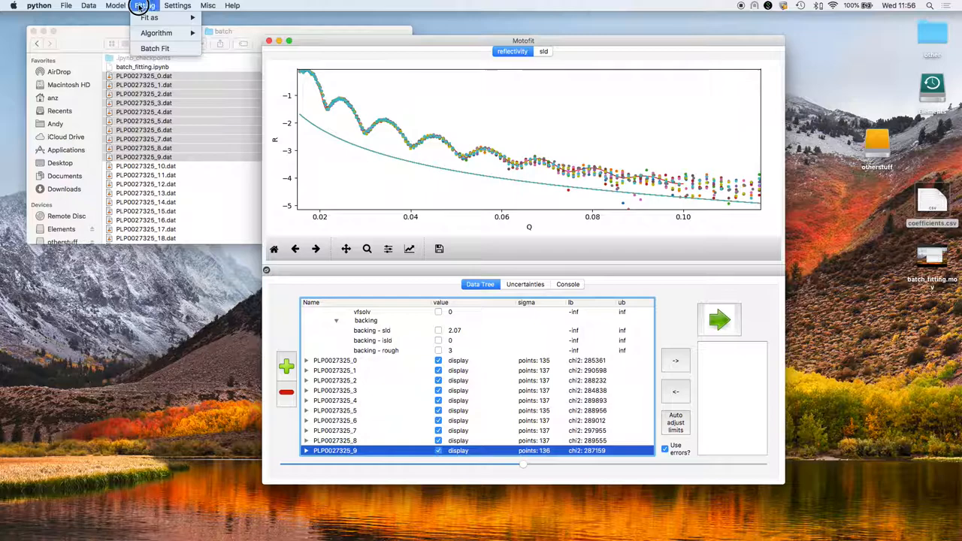
{"action": "mouse_move", "coordinate": [150, 48]}
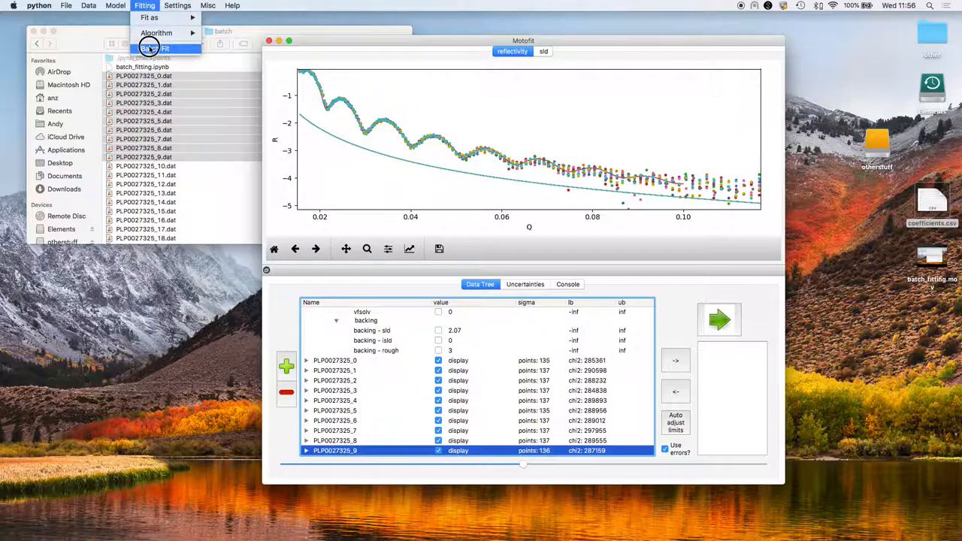
{"action": "left_click", "coordinate": [166, 48]}
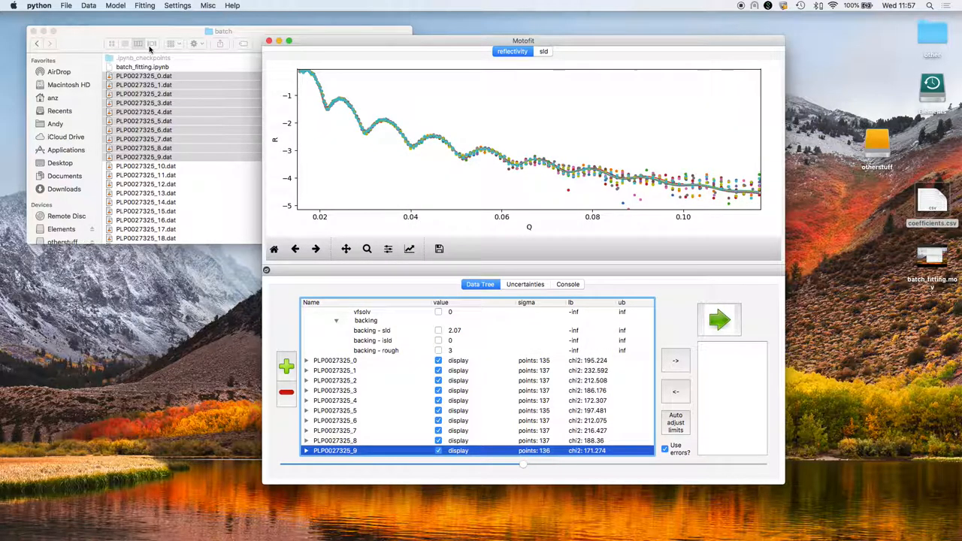
{"action": "mouse_move", "coordinate": [149, 59]}
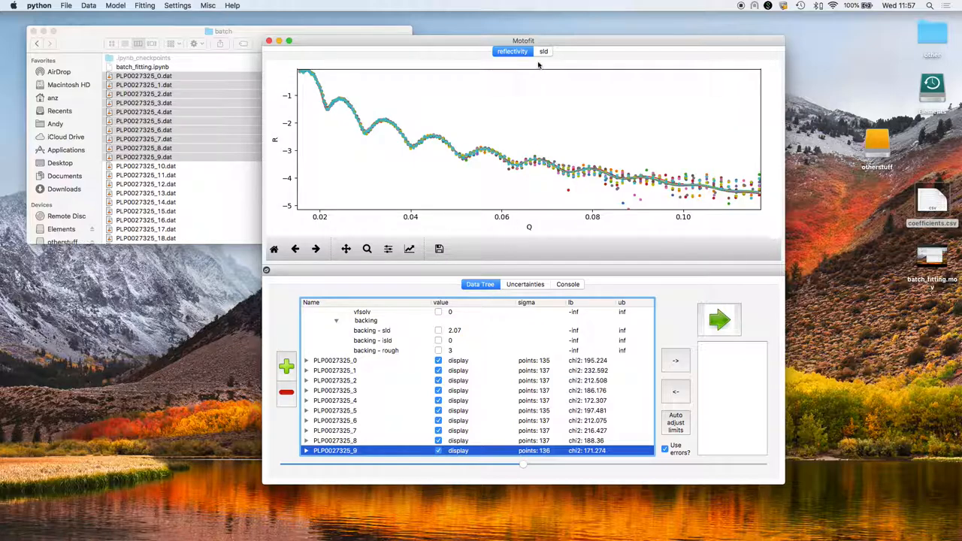
- View the SLD profiles and rectangle-zoom on the polymer-to-backing interfaces near 510–540 Å
{"action": "left_click", "coordinate": [542, 51]}
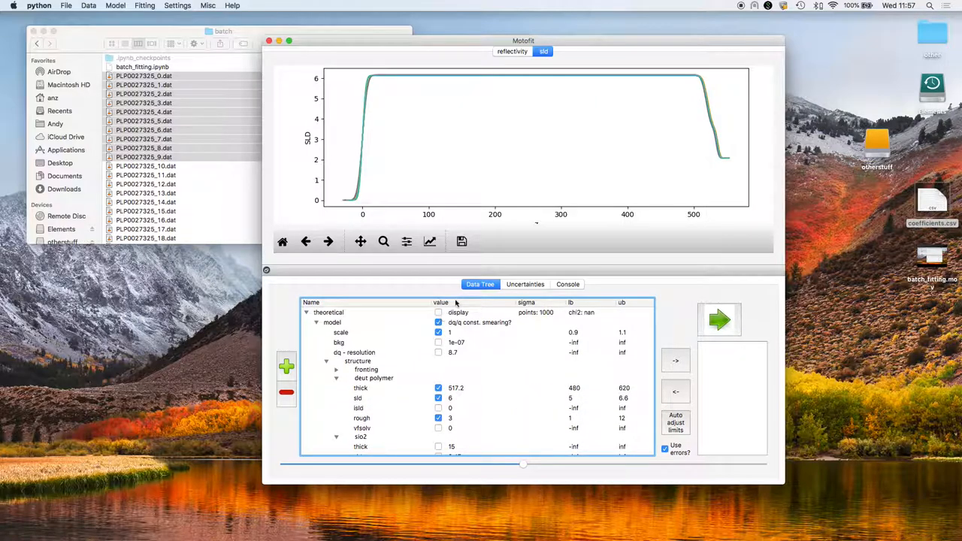
{"action": "mouse_move", "coordinate": [349, 213]}
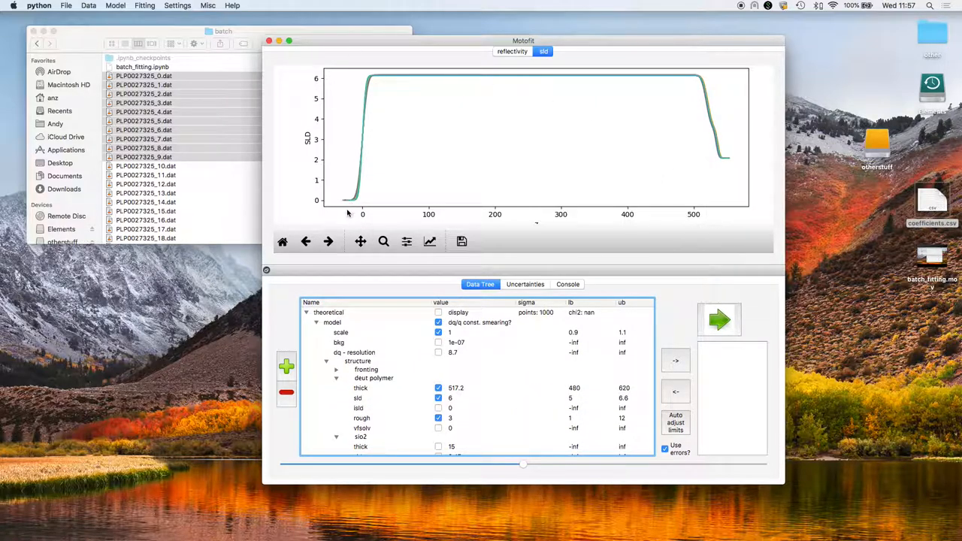
{"action": "left_click", "coordinate": [384, 240]}
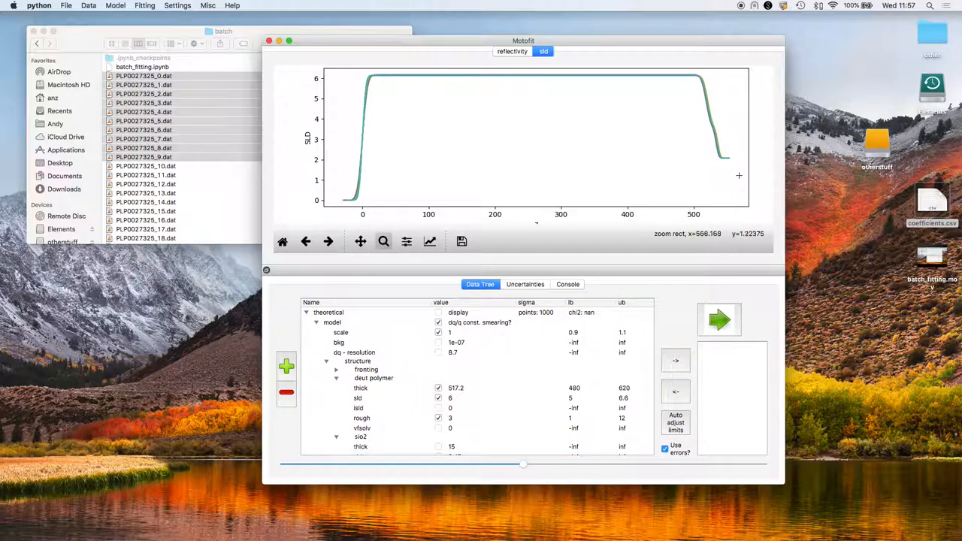
{"action": "mouse_move", "coordinate": [362, 198]}
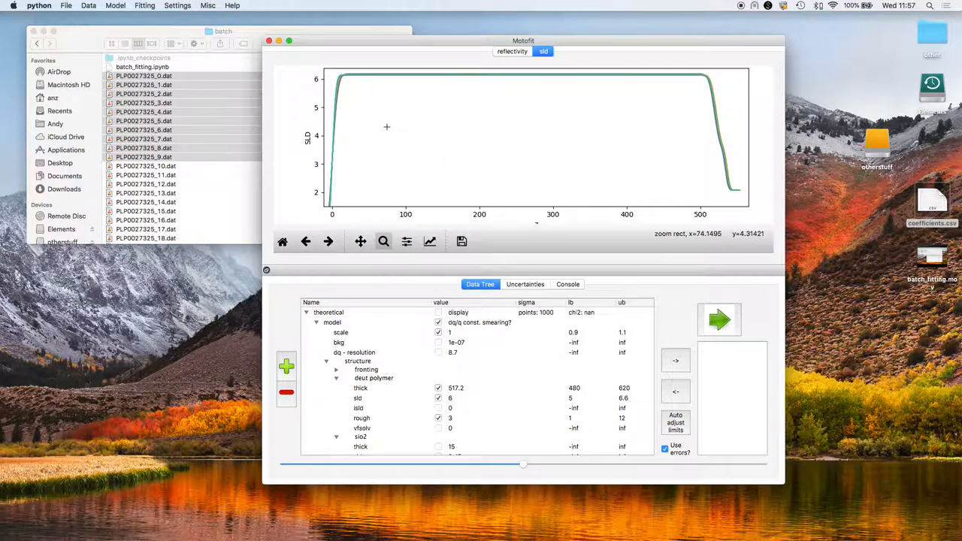
{"action": "mouse_move", "coordinate": [692, 90]}
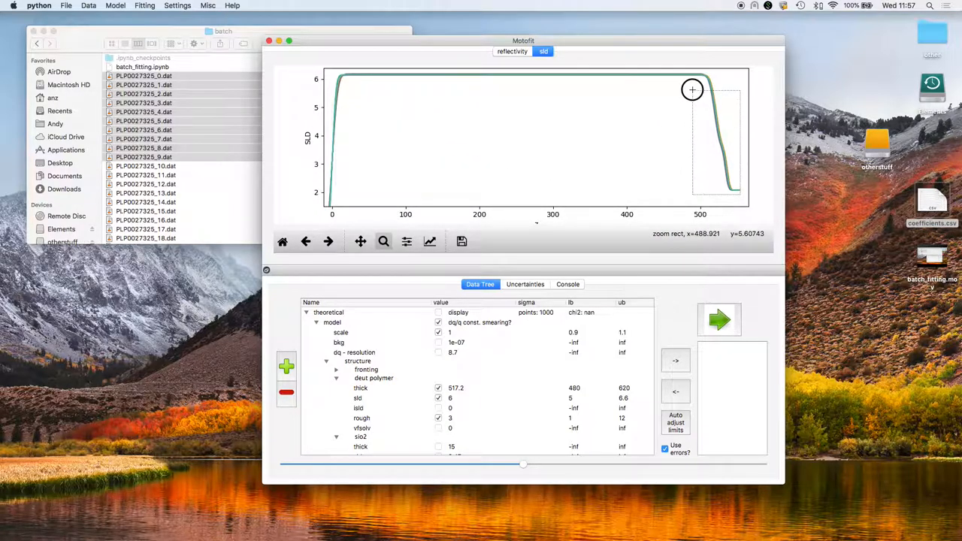
{"action": "left_click_drag", "start_coordinate": [691, 90], "coordinate": [740, 196]}
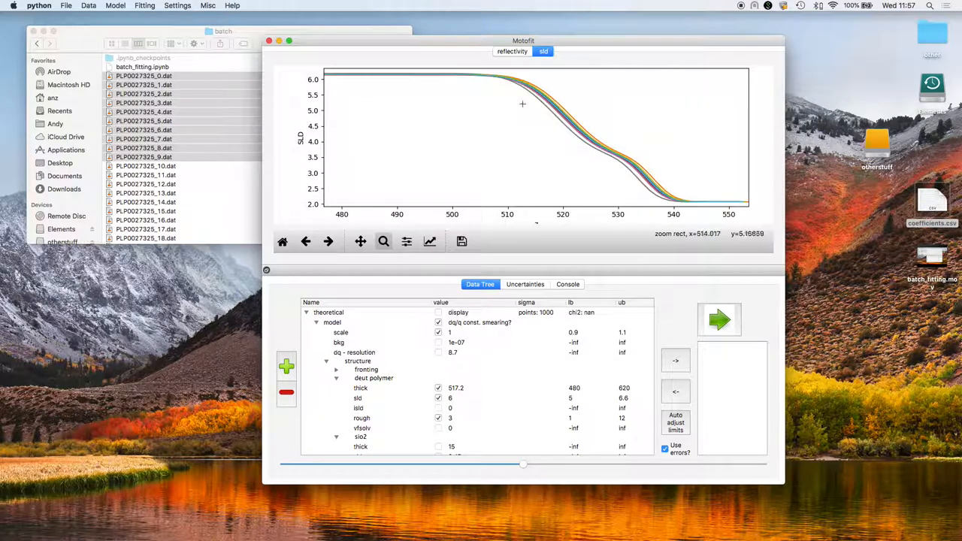
{"action": "mouse_move", "coordinate": [613, 161]}
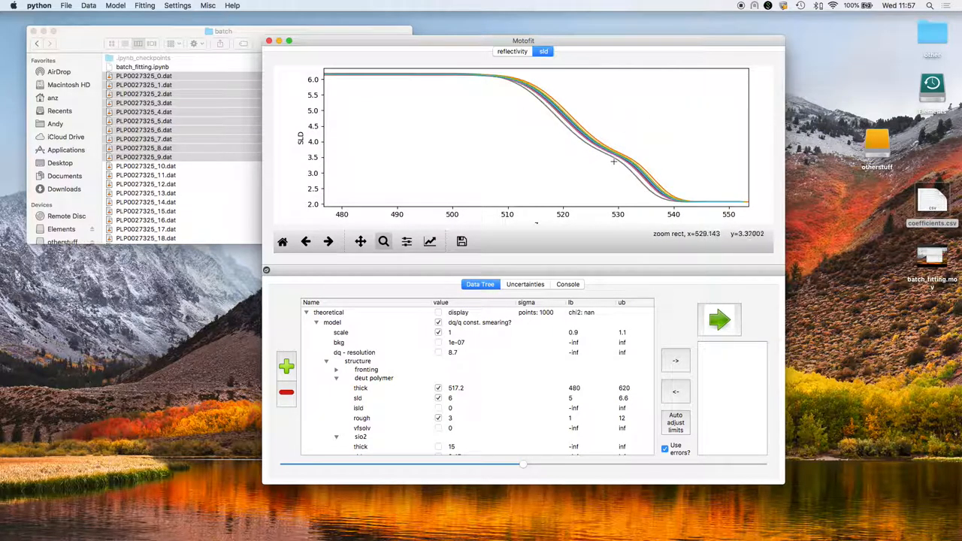
{"action": "mouse_move", "coordinate": [582, 163]}
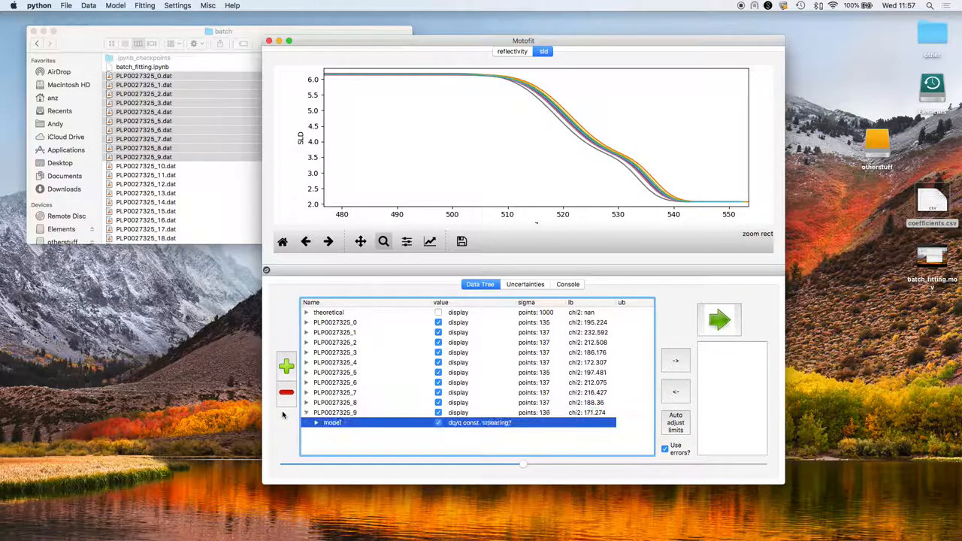
{"action": "left_click", "coordinate": [315, 422]}
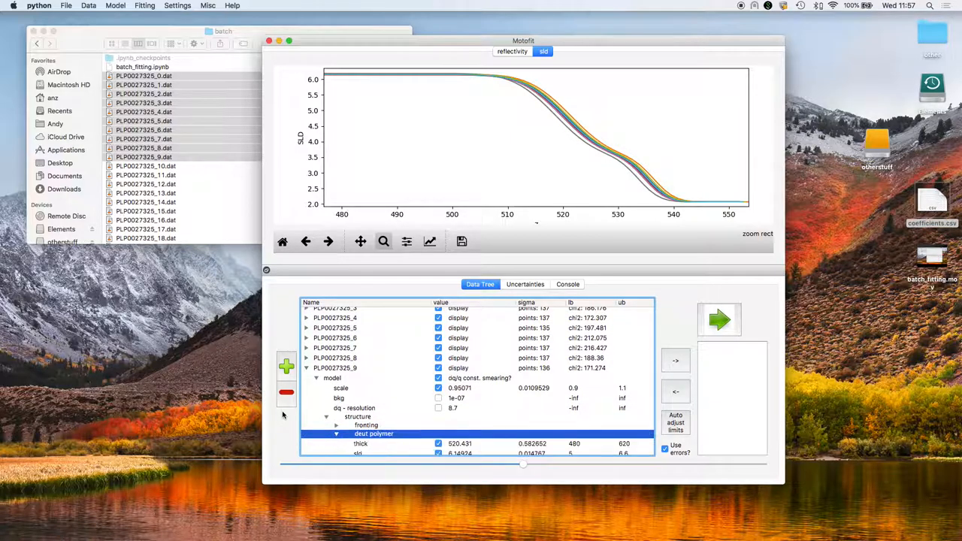
{"action": "scroll", "scroll_direction": "down", "scroll_amount": 3}
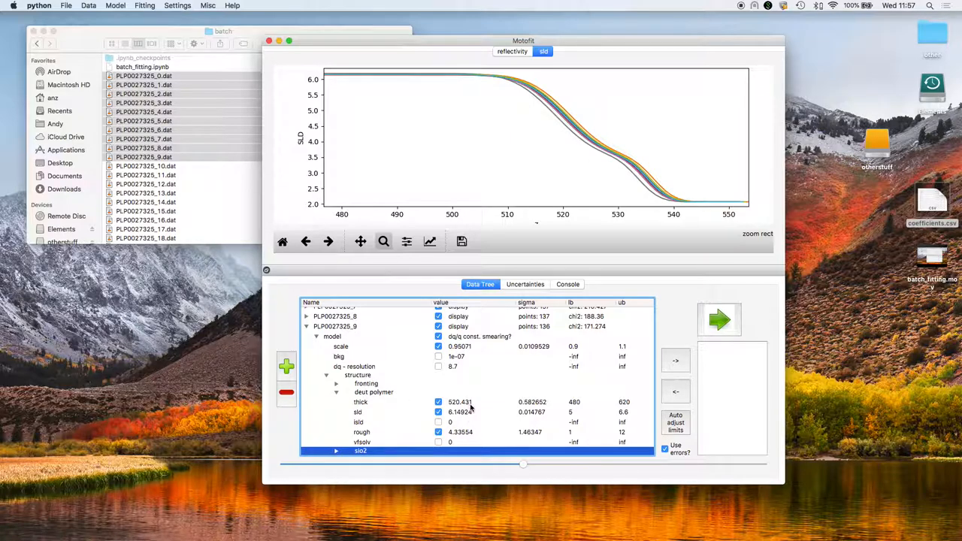
{"action": "mouse_move", "coordinate": [538, 403]}
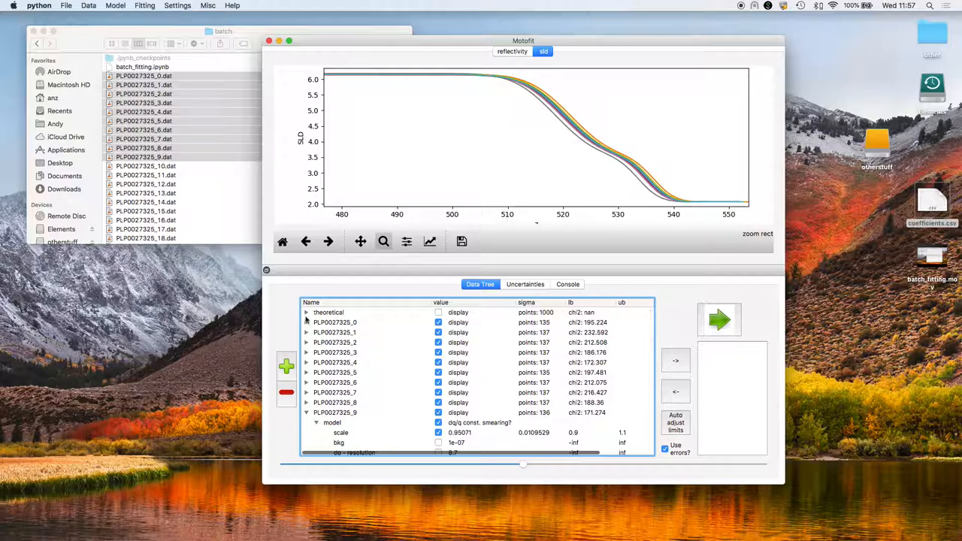
{"action": "left_click", "coordinate": [307, 322]}
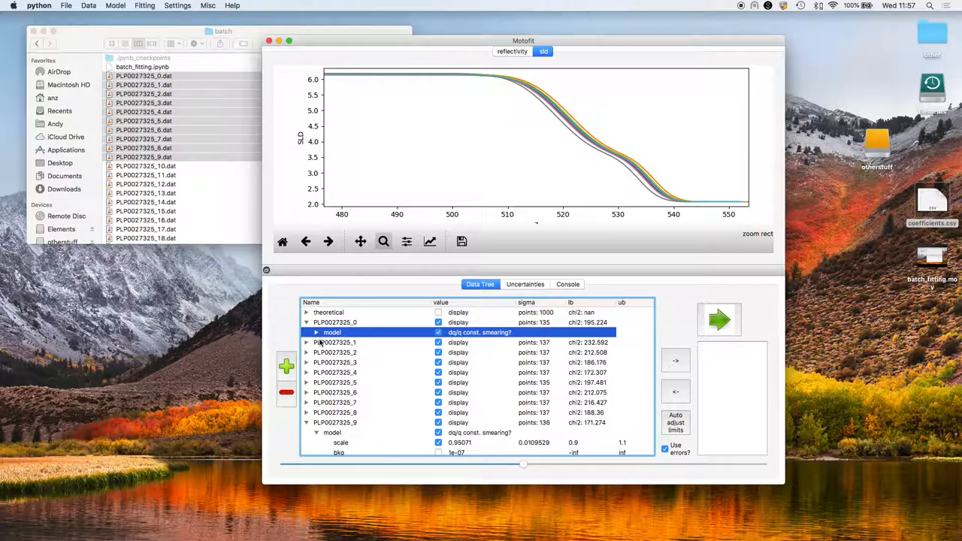
{"action": "left_click", "coordinate": [316, 333]}
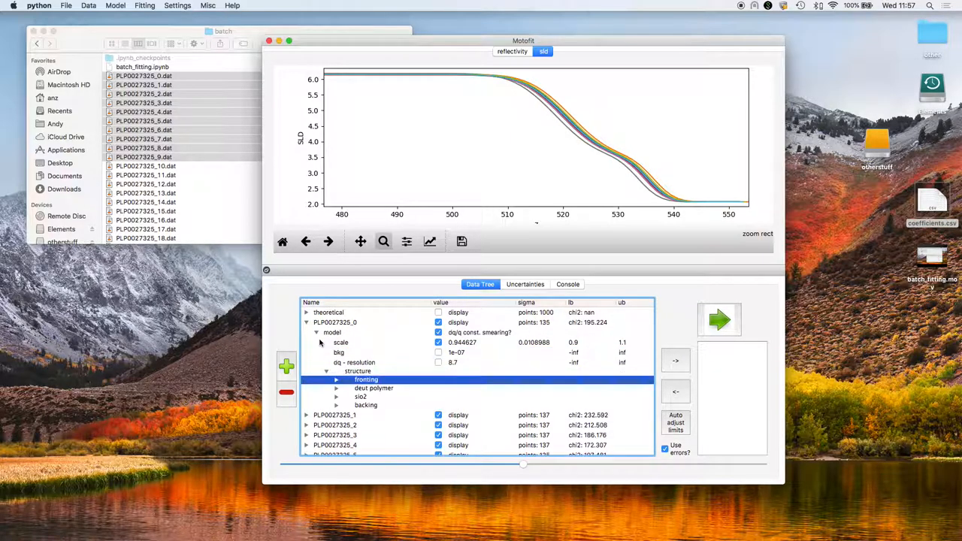
{"action": "left_click", "coordinate": [337, 388]}
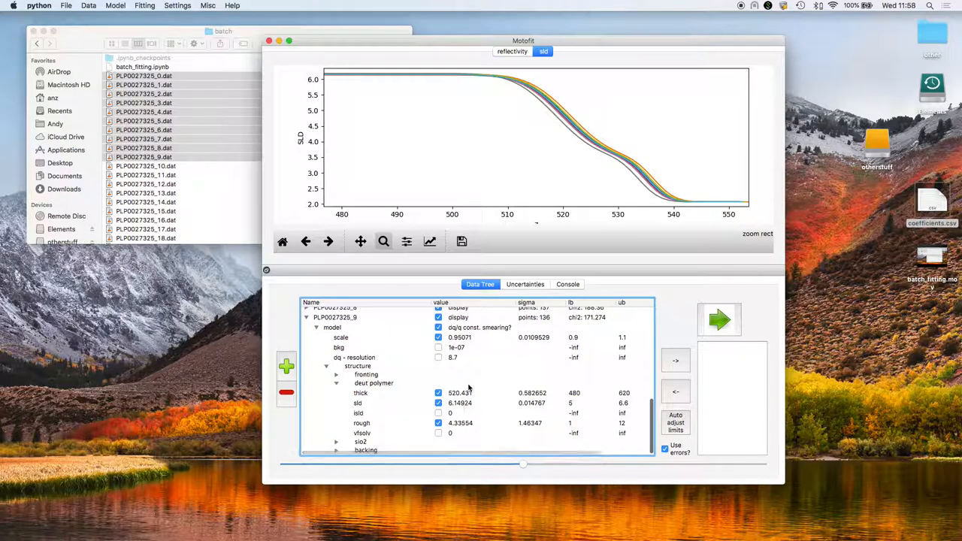
{"action": "left_click", "coordinate": [307, 317]}
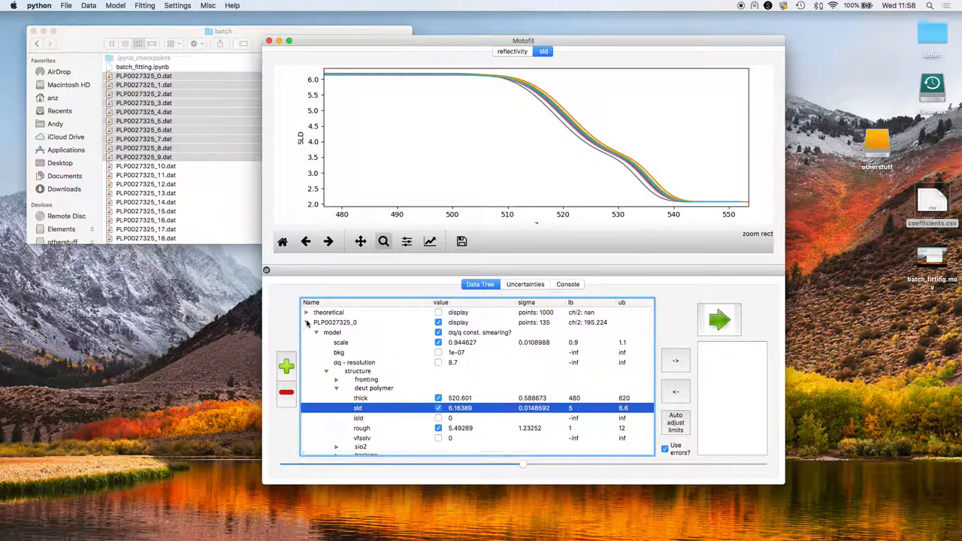
{"action": "left_click", "coordinate": [307, 321]}
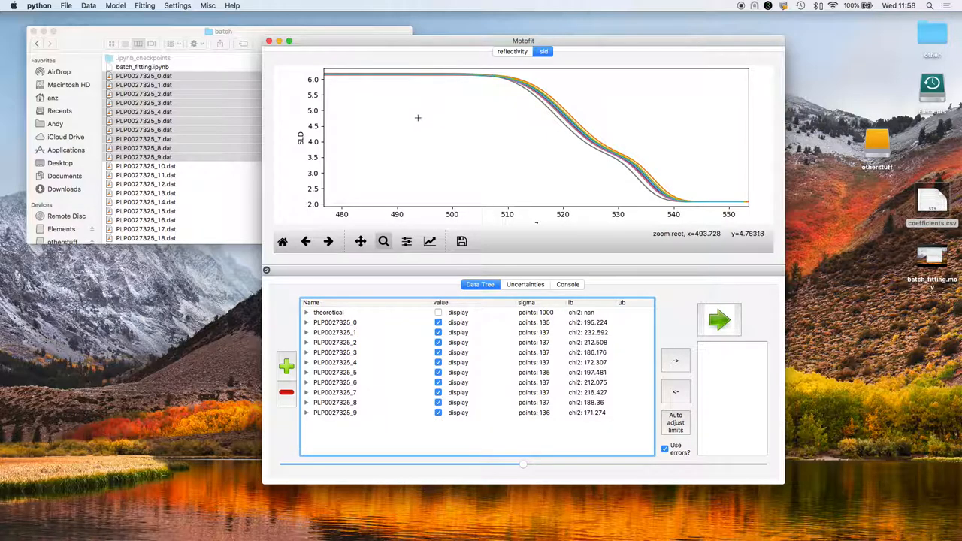
- Export the fitted parameters of all nine datasets via Model > Export parameters to coefficients.csv
{"action": "left_click", "coordinate": [116, 6]}
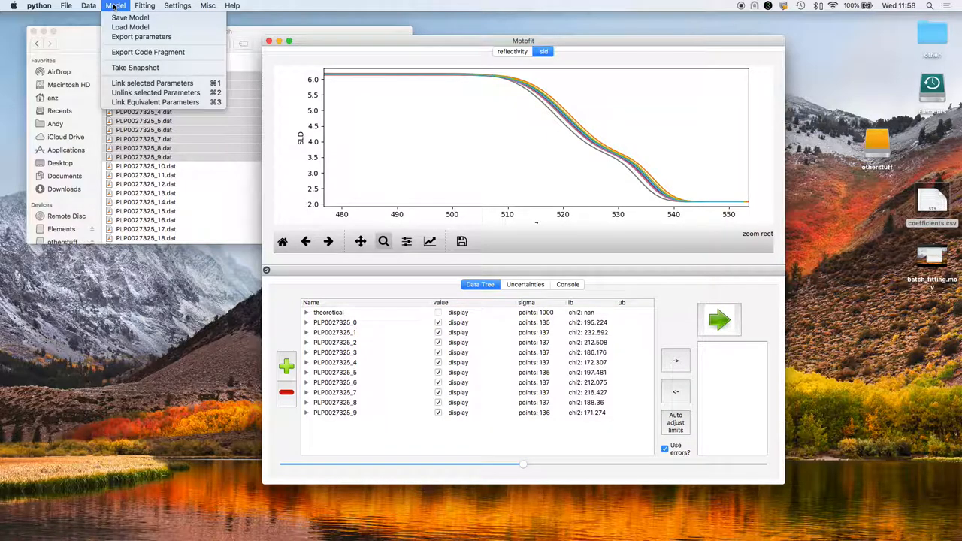
{"action": "left_click", "coordinate": [143, 37]}
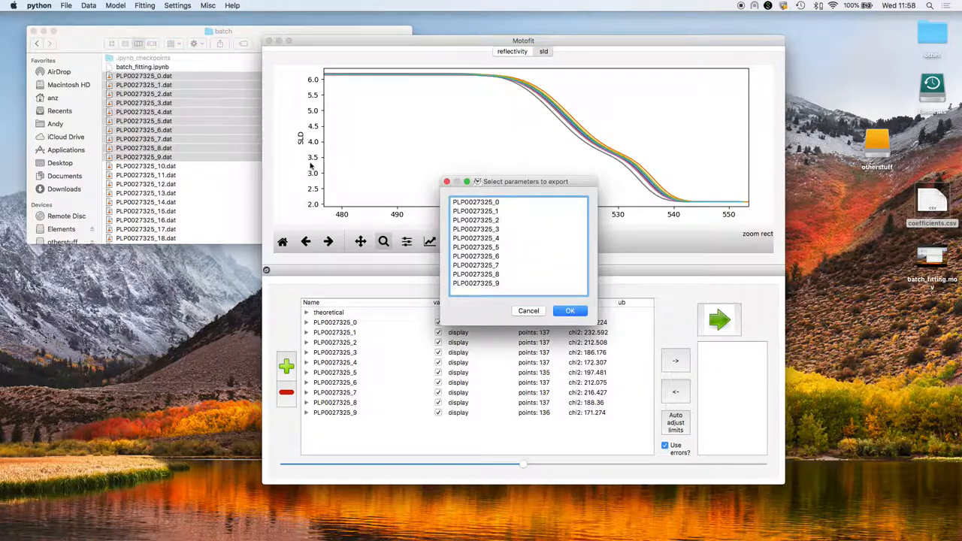
{"action": "left_click", "coordinate": [475, 201]}
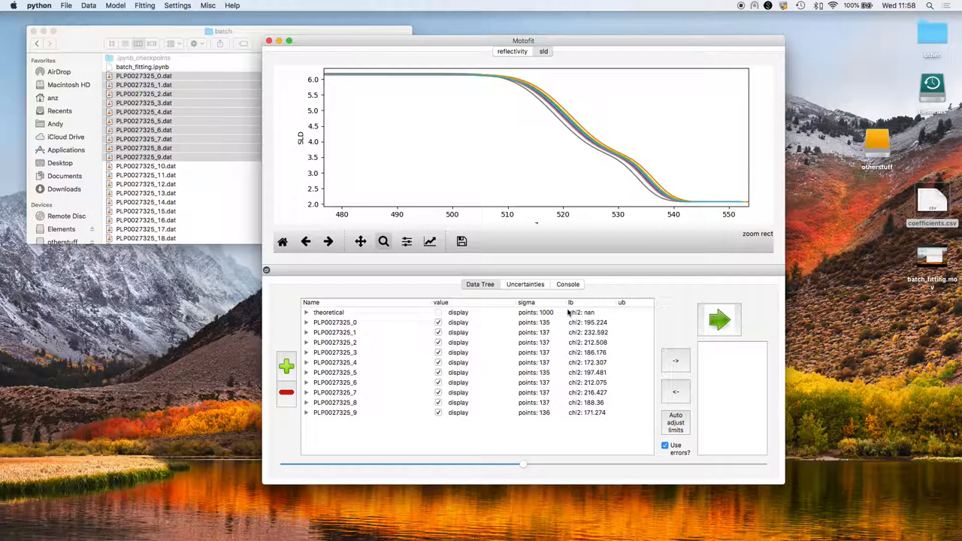
{"action": "left_click", "coordinate": [460, 241]}
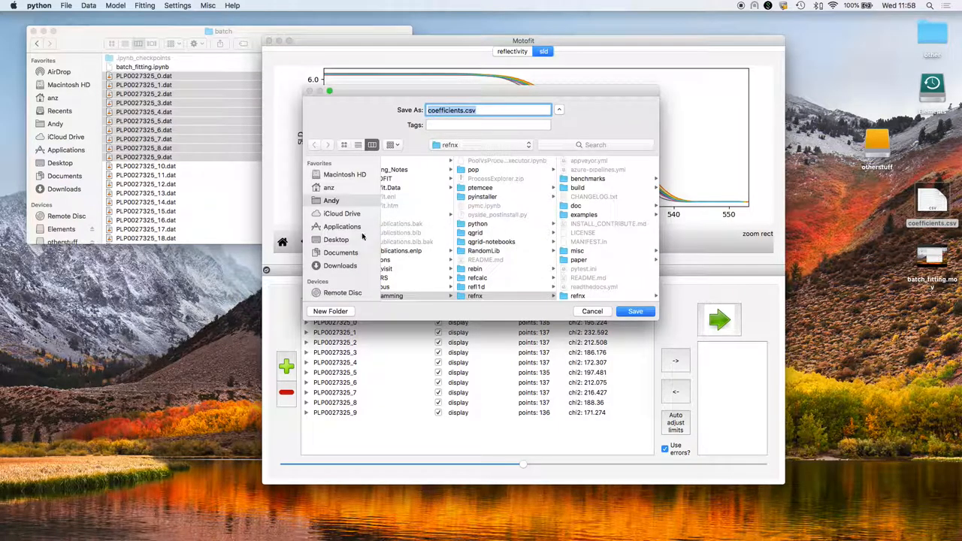
{"action": "left_click", "coordinate": [337, 239]}
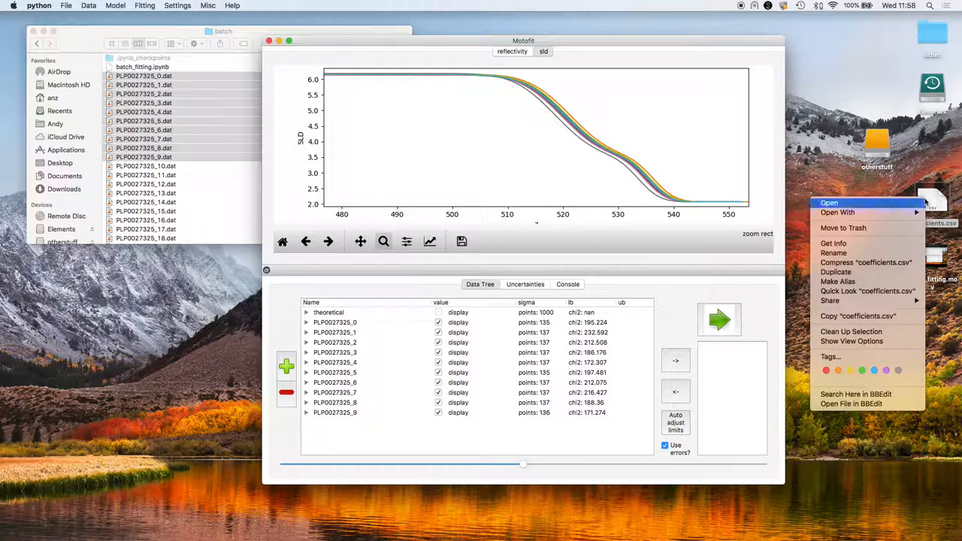
- Open coefficients.csv with Microsoft Excel from Finder's Open With menu
{"action": "left_click", "coordinate": [837, 211]}
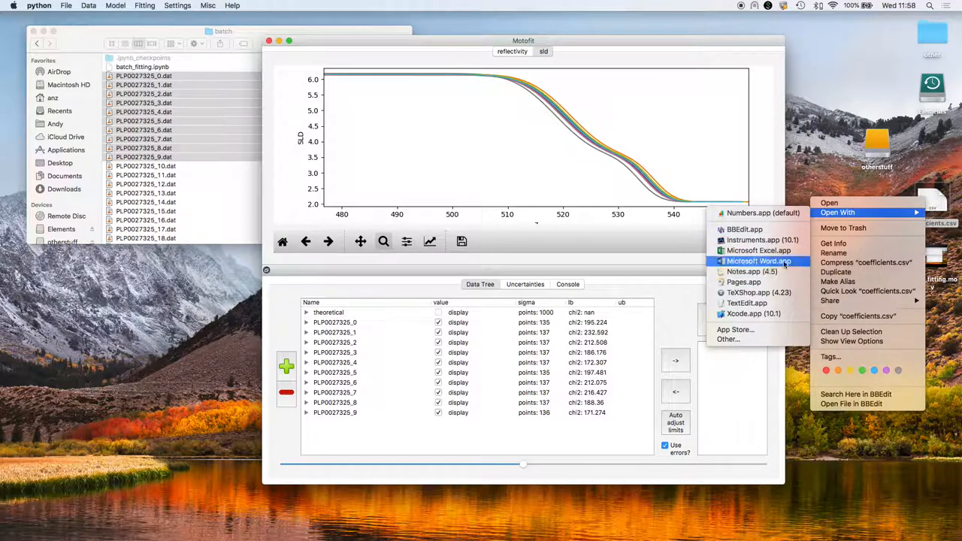
{"action": "left_click", "coordinate": [761, 249]}
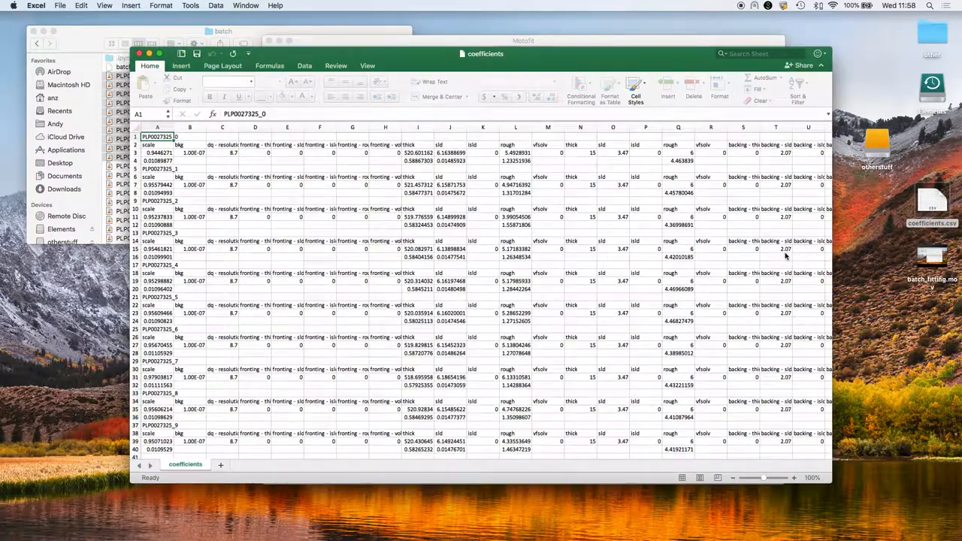
- Review the first dataset's fitted scale value in Excel and browse the remaining per-dataset coefficients
{"action": "scroll", "scroll_direction": "down", "scroll_amount": 3}
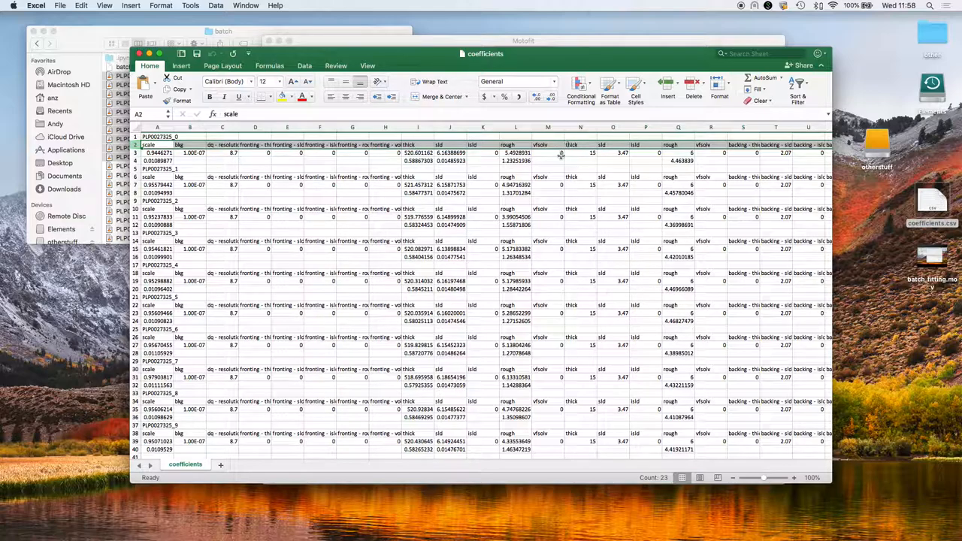
{"action": "left_click", "coordinate": [157, 153]}
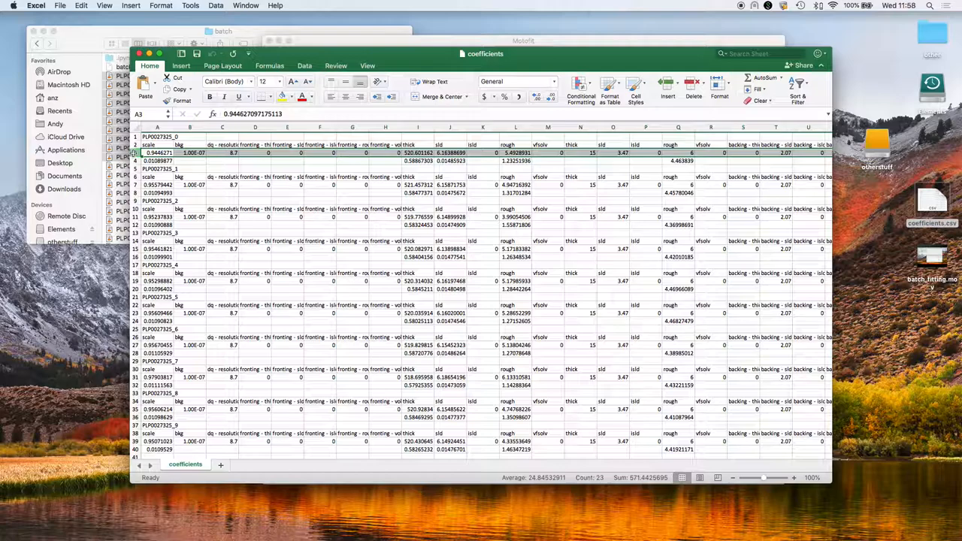
{"action": "left_click", "coordinate": [157, 159]}
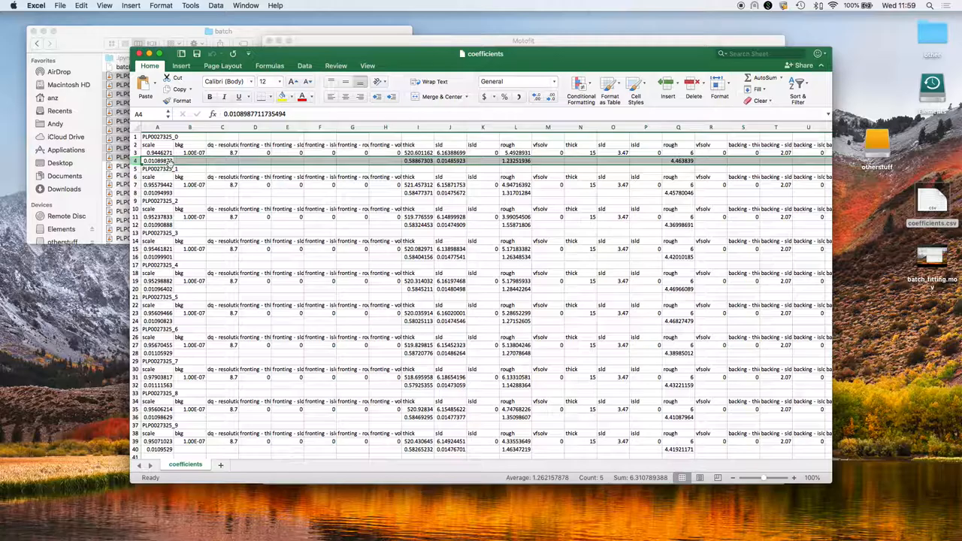
{"action": "scroll", "scroll_direction": "down", "scroll_amount": 3}
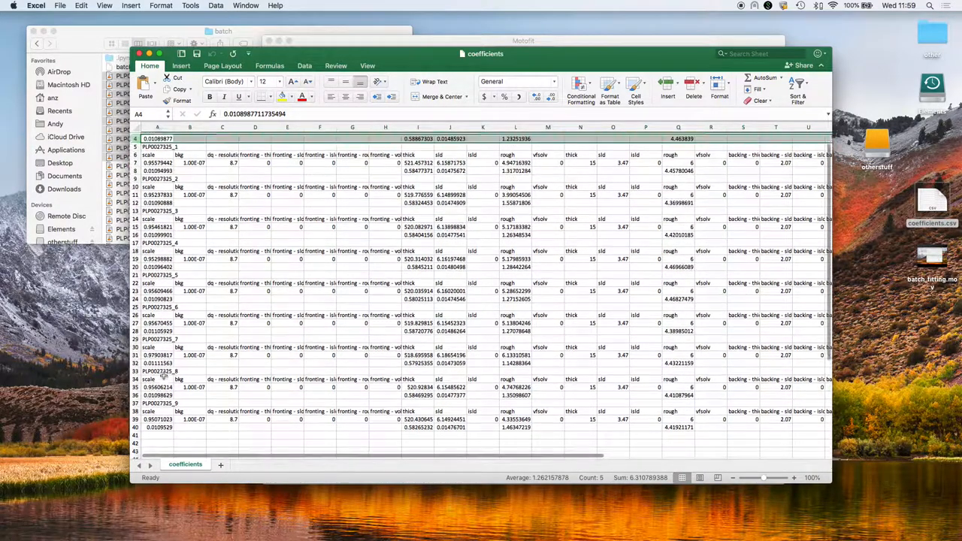
{"action": "scroll", "scroll_direction": "down", "scroll_amount": 3}
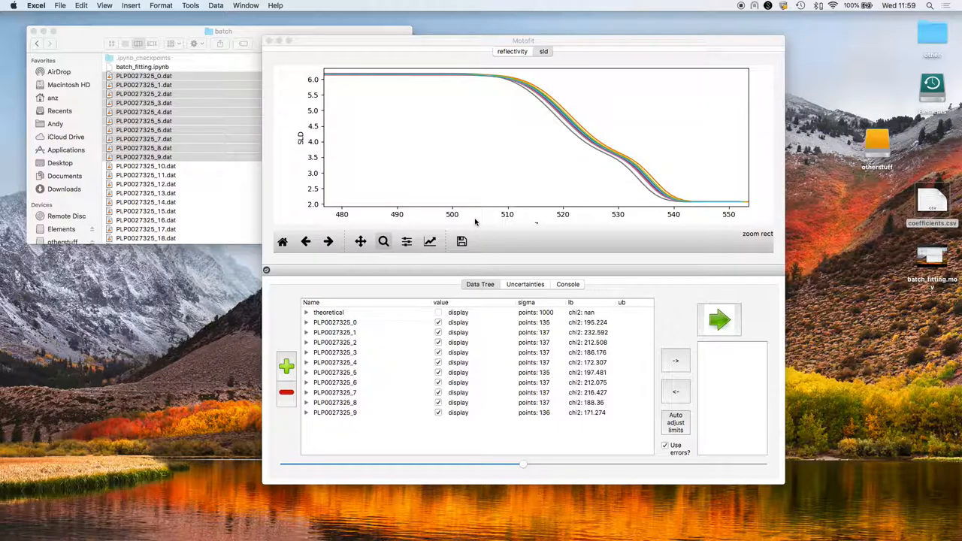
- Expand the theoretical model's parameters in Motofit's Data Tree, showing thickness 517.2
{"action": "left_click", "coordinate": [327, 311]}
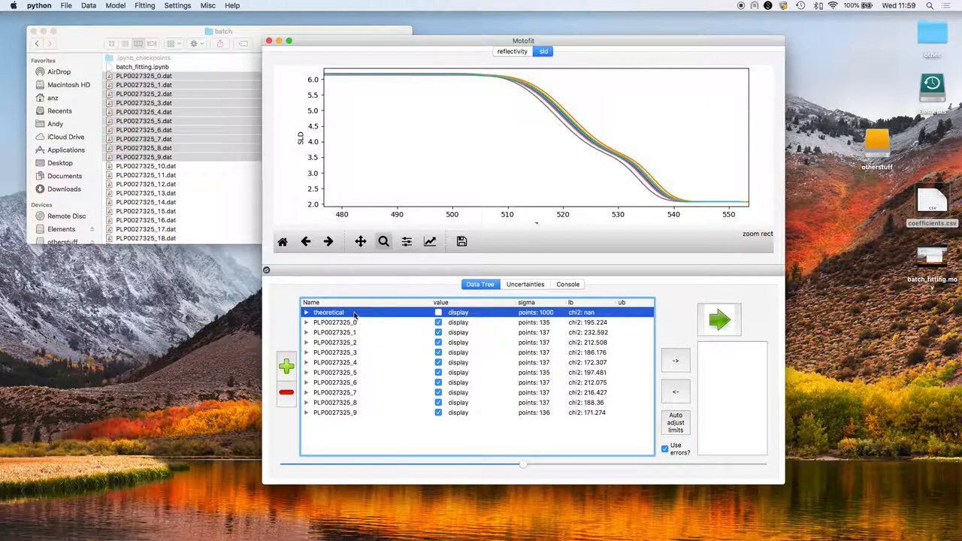
{"action": "left_click", "coordinate": [305, 311]}
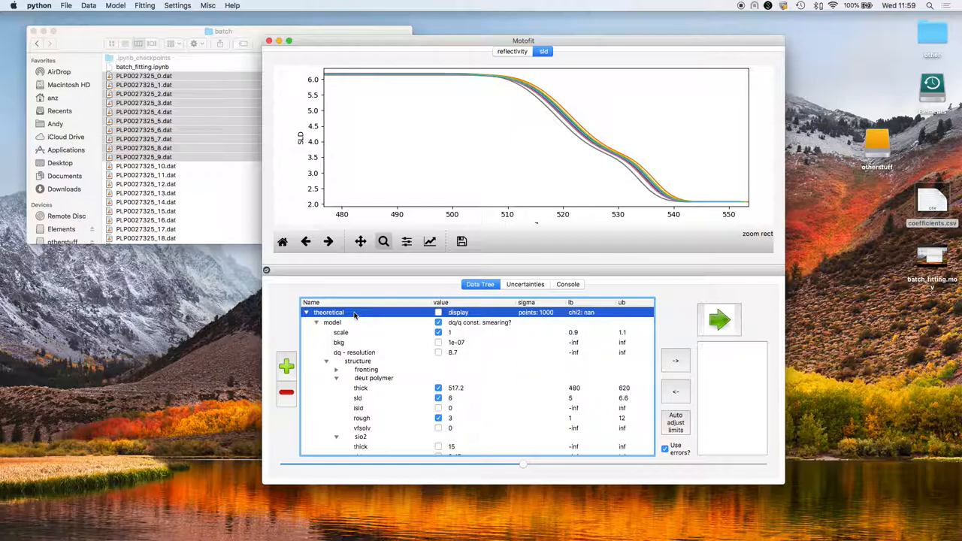